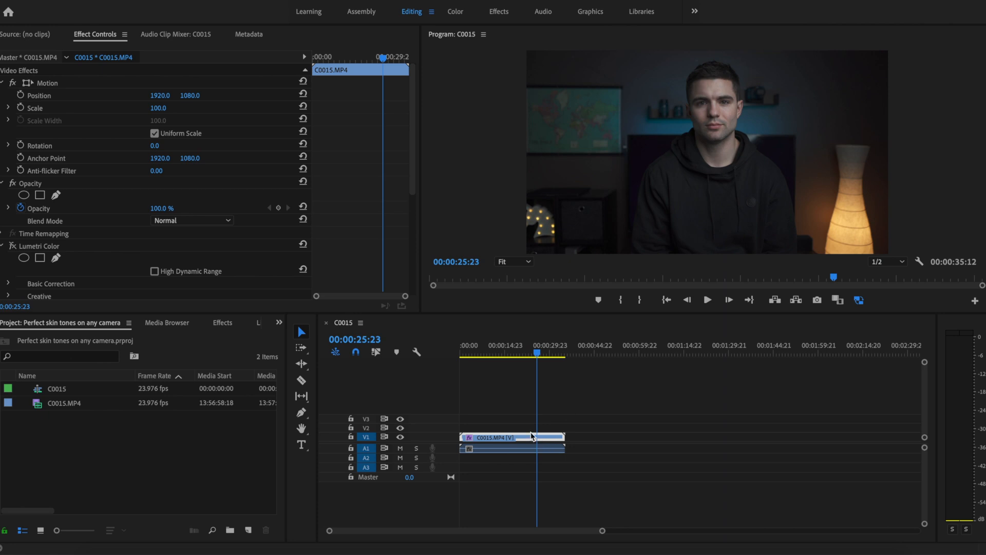
{"action": "mouse_move", "coordinate": [541, 440]}
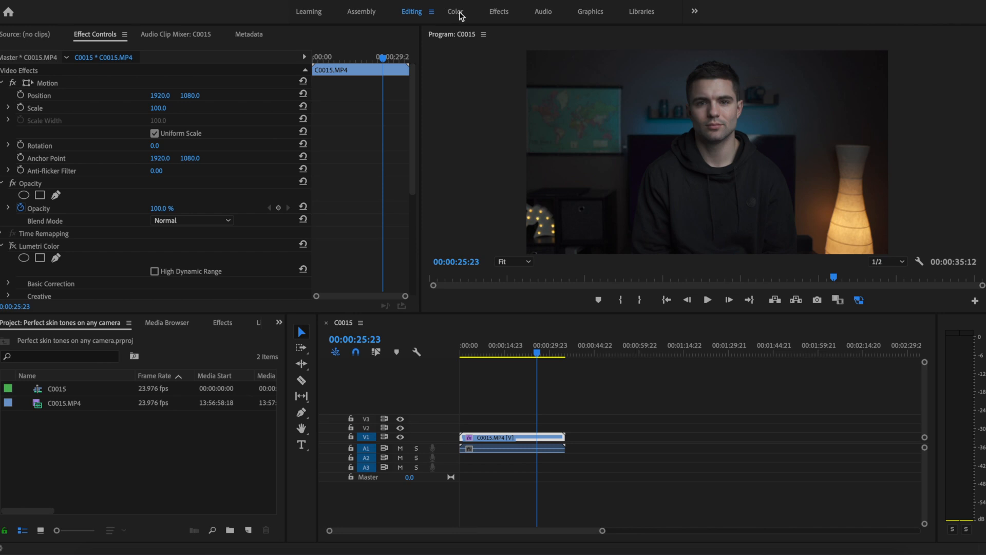
Step: Switch to the Color workspace so Lumetri Scopes and Lumetri Color sit beside the clip
{"action": "left_click", "coordinate": [455, 12]}
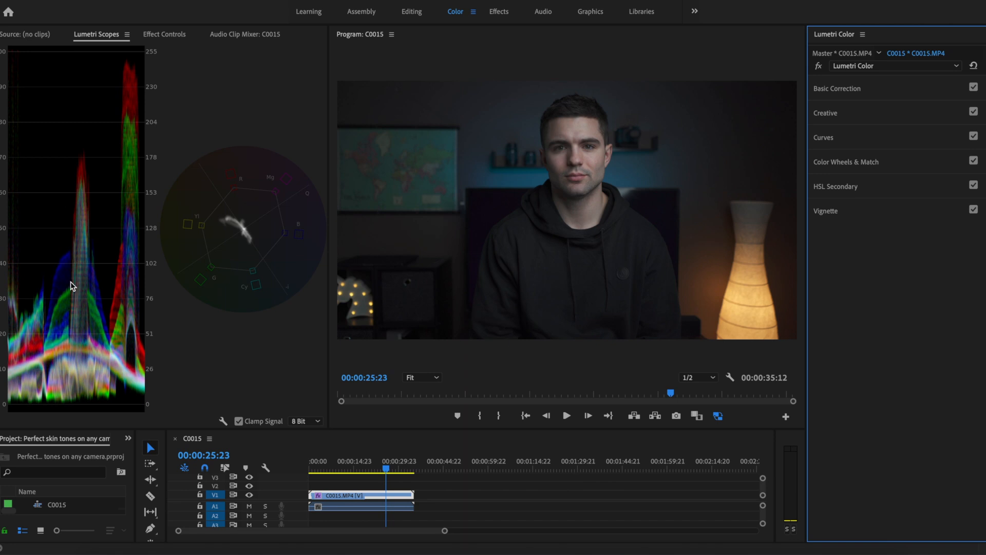
{"action": "mouse_move", "coordinate": [282, 273]}
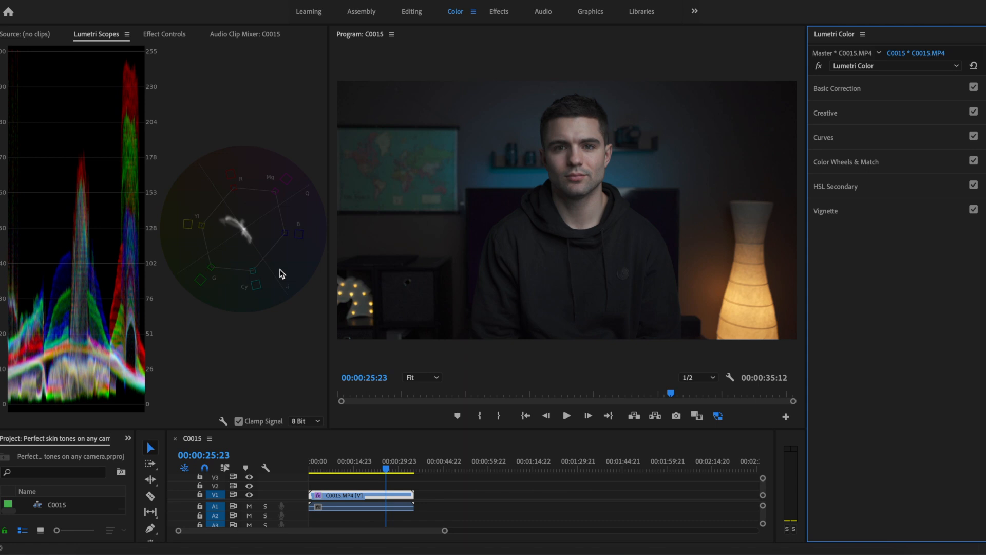
{"action": "mouse_move", "coordinate": [281, 278]}
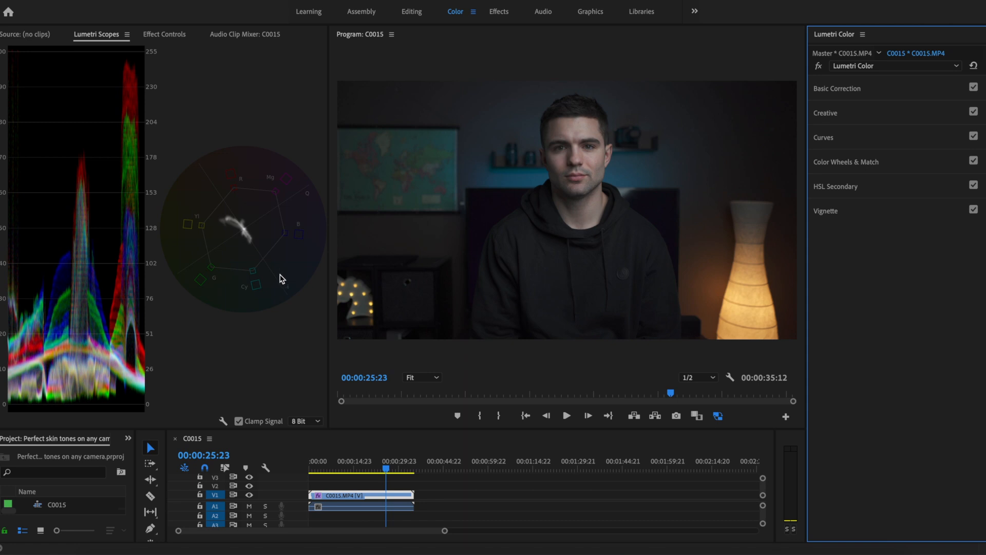
{"action": "mouse_move", "coordinate": [221, 419]}
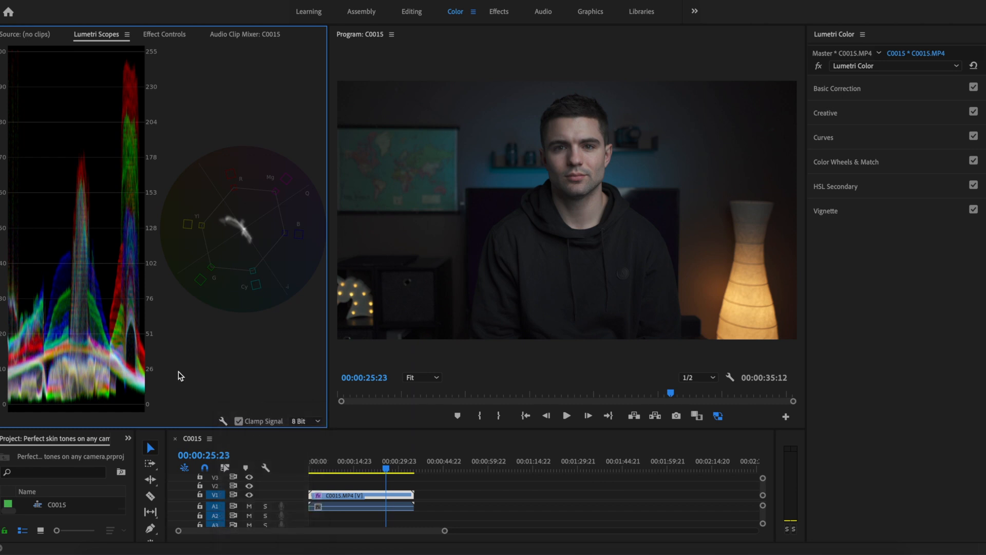
{"action": "mouse_move", "coordinate": [553, 356]}
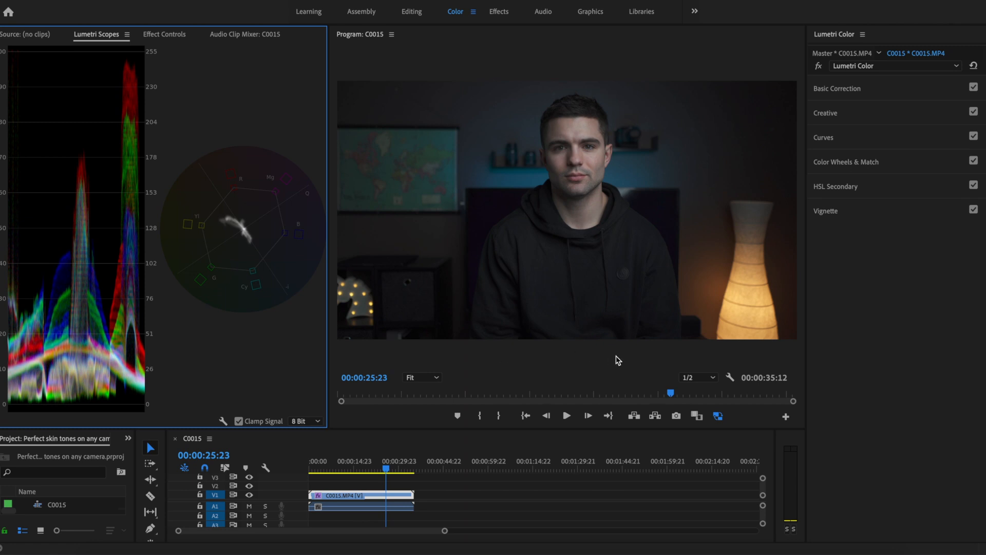
{"action": "mouse_move", "coordinate": [583, 246]}
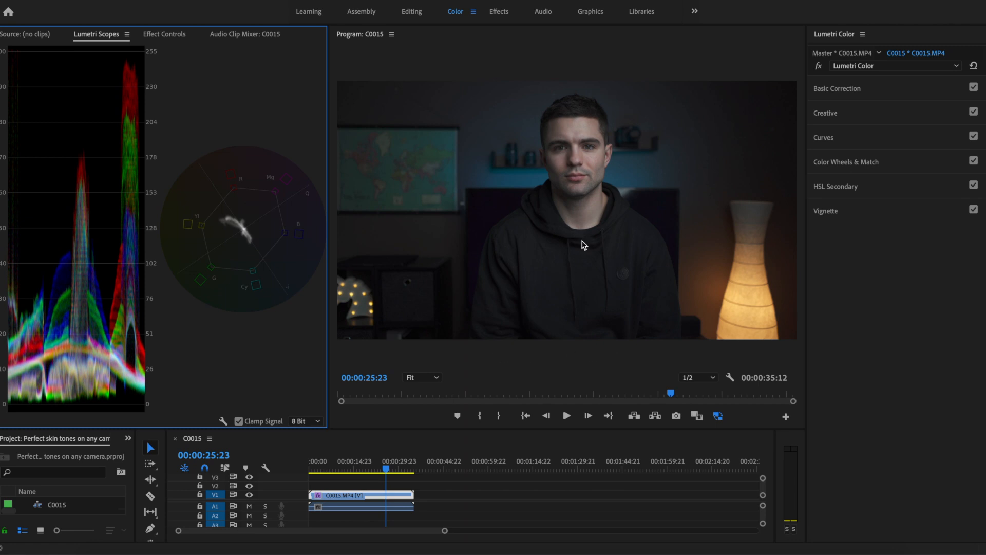
{"action": "mouse_move", "coordinate": [268, 376]}
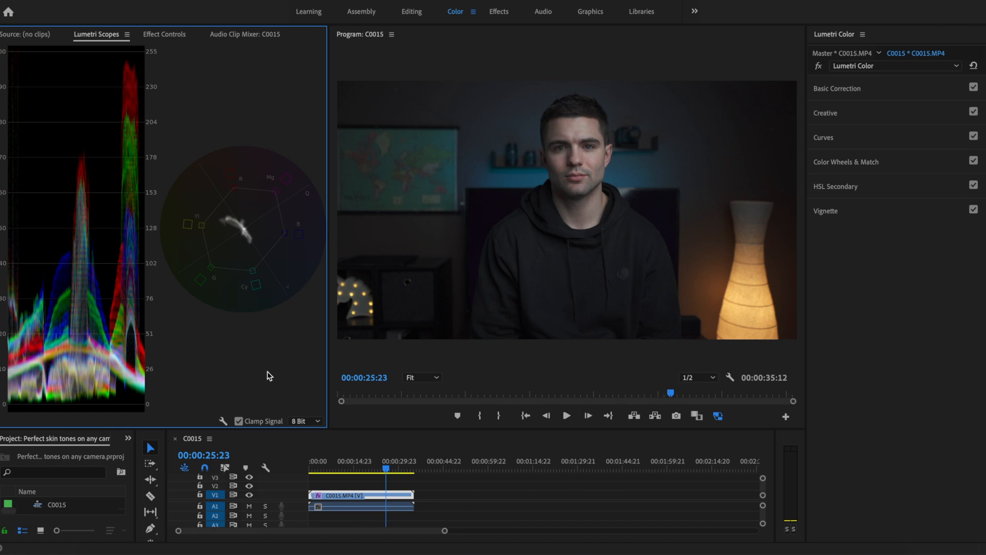
{"action": "mouse_move", "coordinate": [73, 377]}
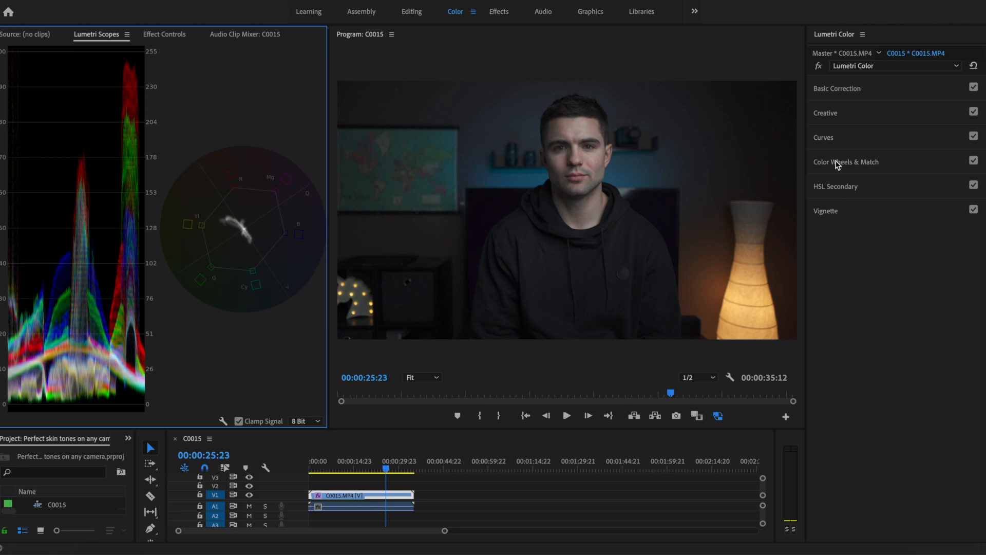
Step: Expand Color Wheels & Match to show the shadows, midtones and highlights wheels
{"action": "left_click", "coordinate": [846, 161]}
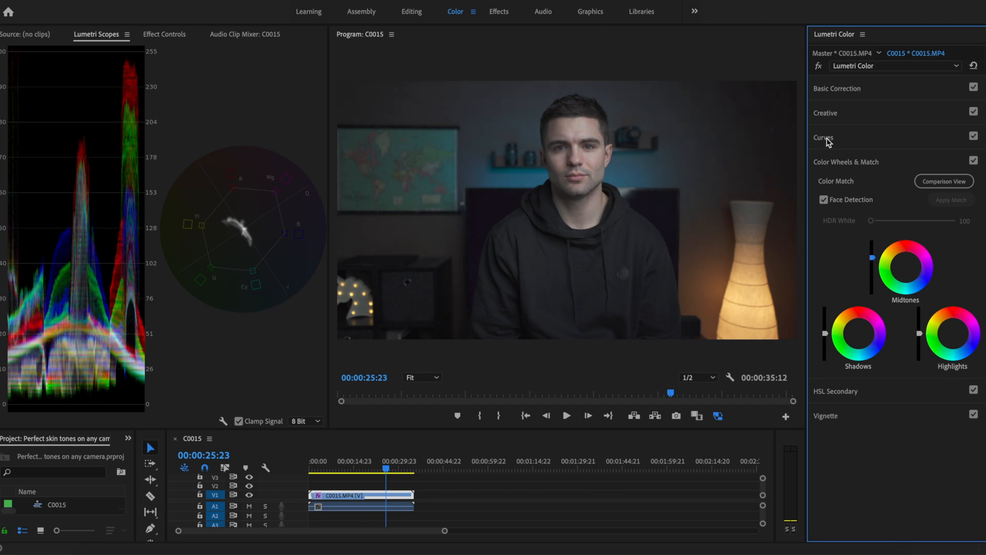
Step: Shape a gentle S on the RGB curve: lift a highlights point and pull a shadows point down
{"action": "left_click", "coordinate": [823, 137]}
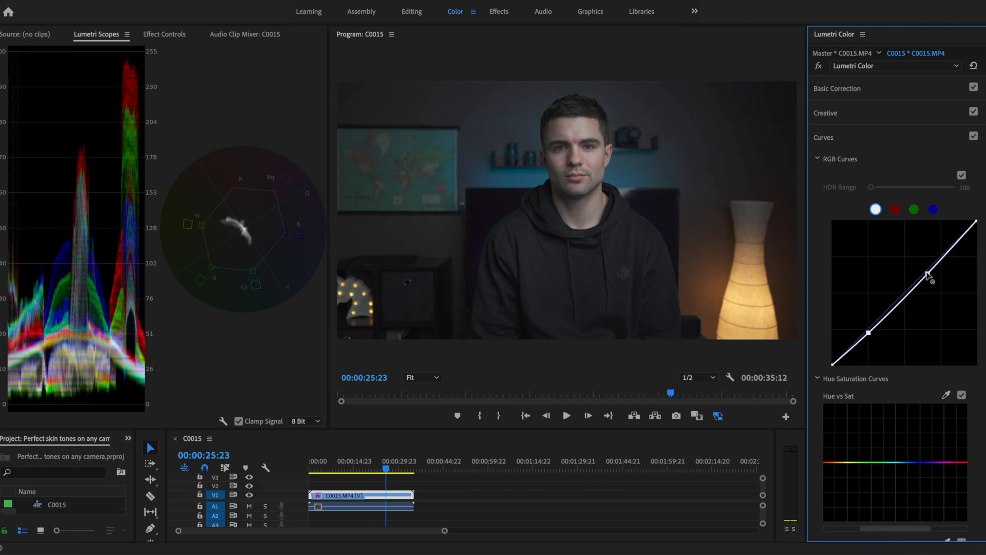
{"action": "left_click_drag", "start_coordinate": [930, 279], "coordinate": [925, 266]}
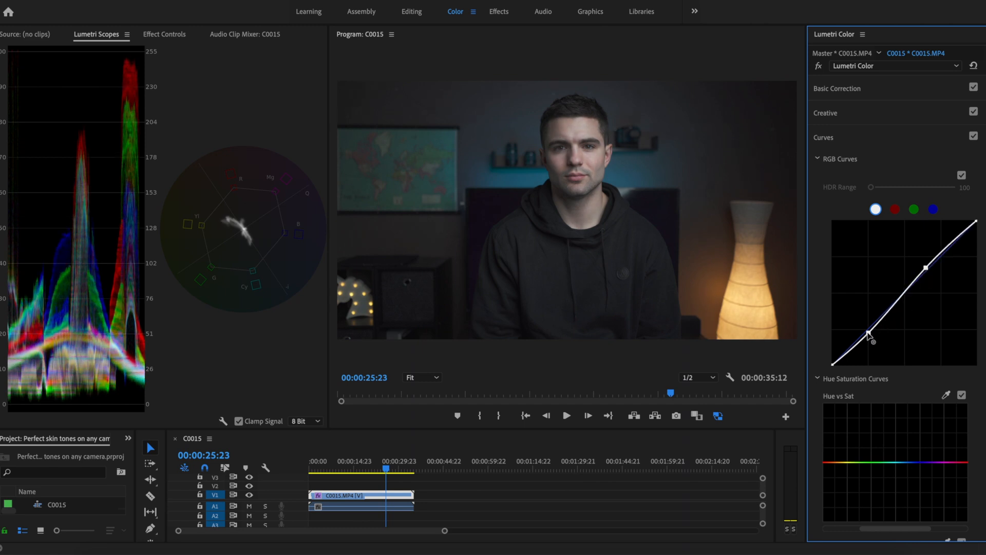
{"action": "left_click_drag", "start_coordinate": [871, 332], "coordinate": [925, 267]}
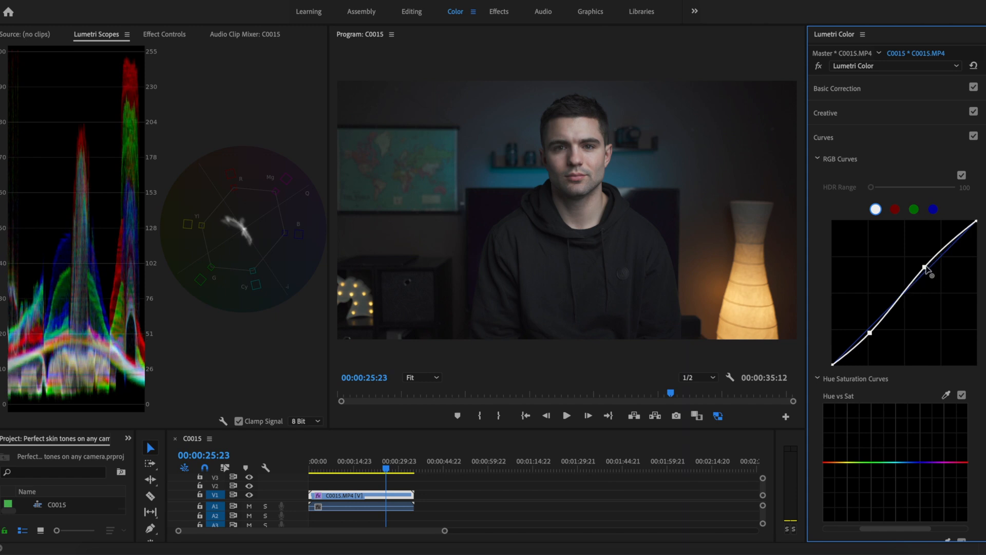
{"action": "left_click_drag", "start_coordinate": [924, 264], "coordinate": [933, 262]}
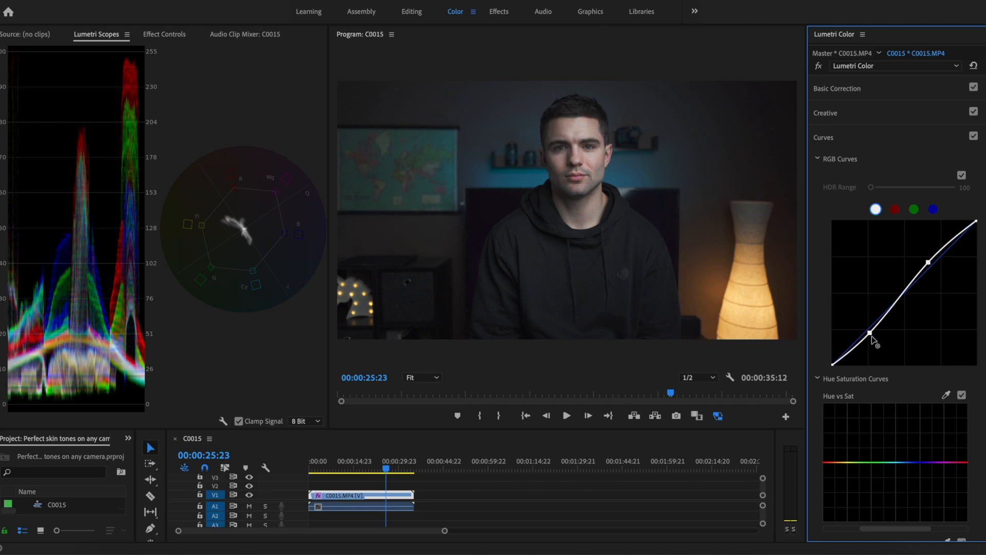
{"action": "left_click_drag", "start_coordinate": [870, 333], "coordinate": [872, 332]}
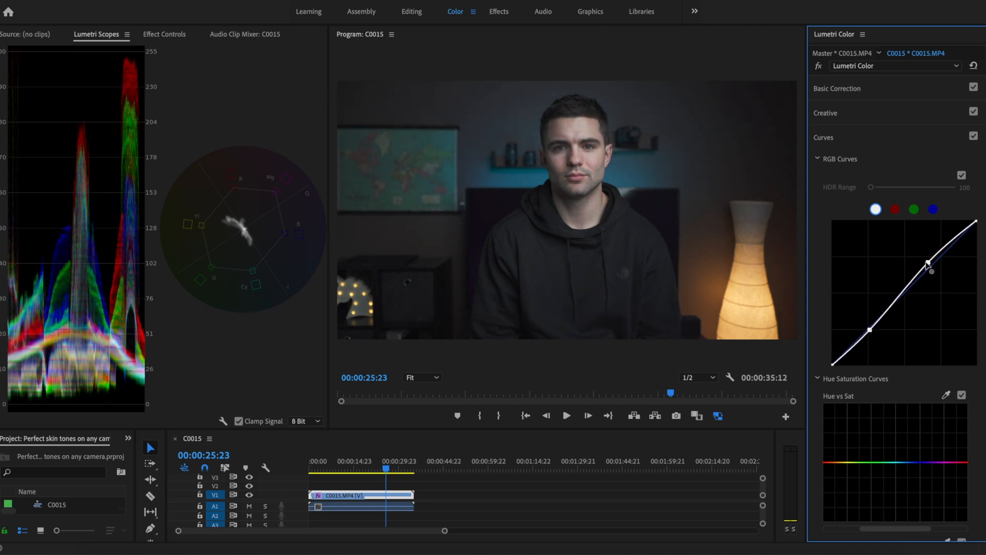
{"action": "left_click_drag", "start_coordinate": [926, 264], "coordinate": [873, 335]}
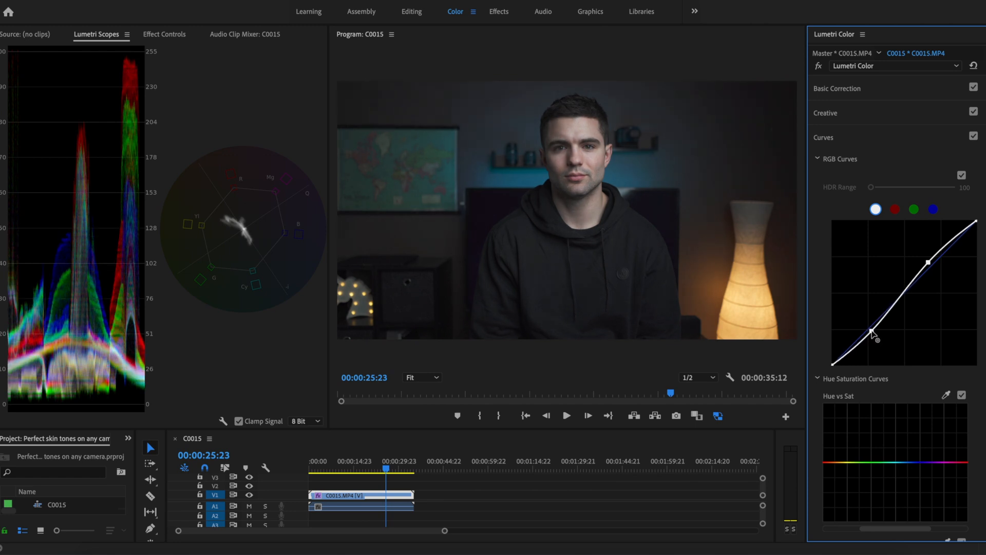
{"action": "left_click_drag", "start_coordinate": [874, 332], "coordinate": [873, 330]}
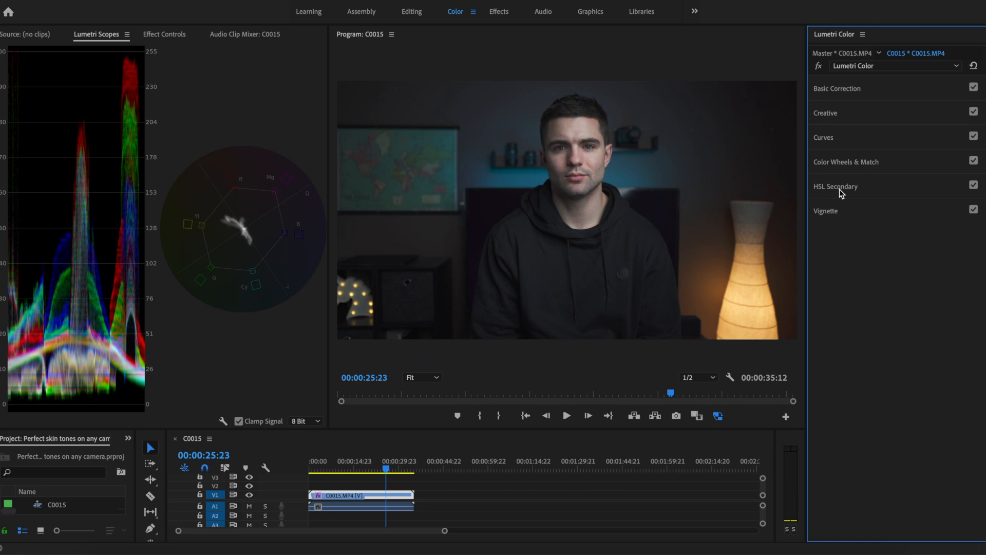
{"action": "mouse_move", "coordinate": [851, 195]}
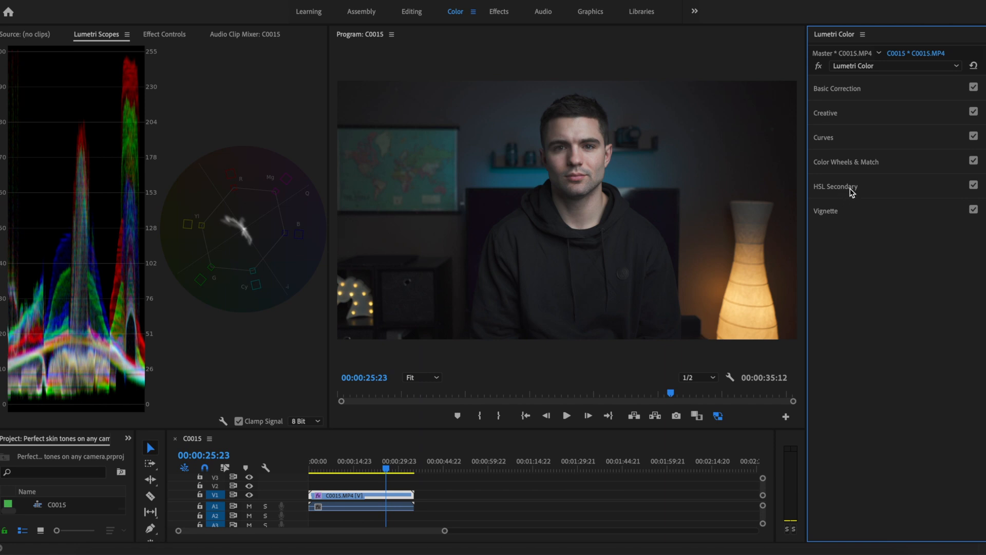
Step: Key the skin tones in HSL Secondary and preview them isolated on flat gray
{"action": "left_click", "coordinate": [835, 185]}
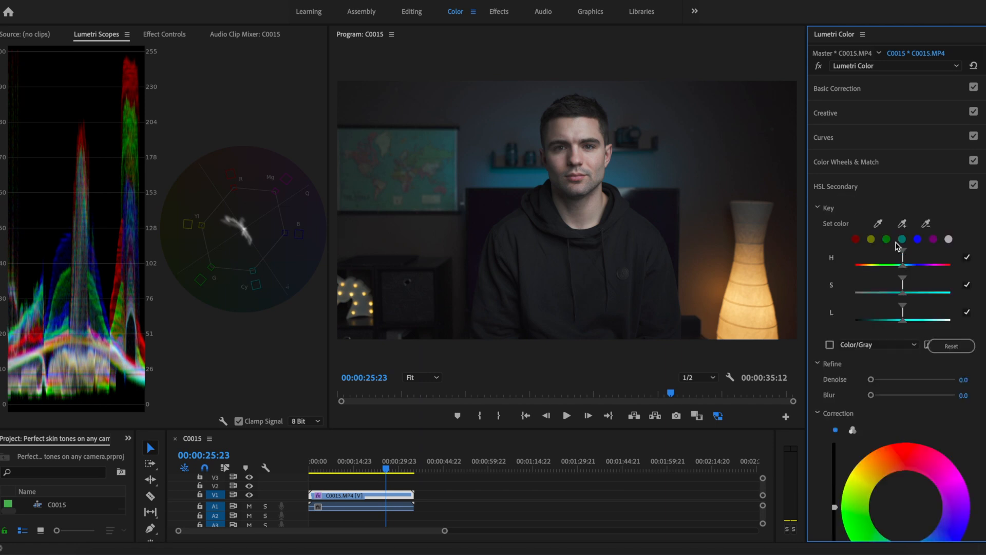
{"action": "left_click", "coordinate": [878, 222]}
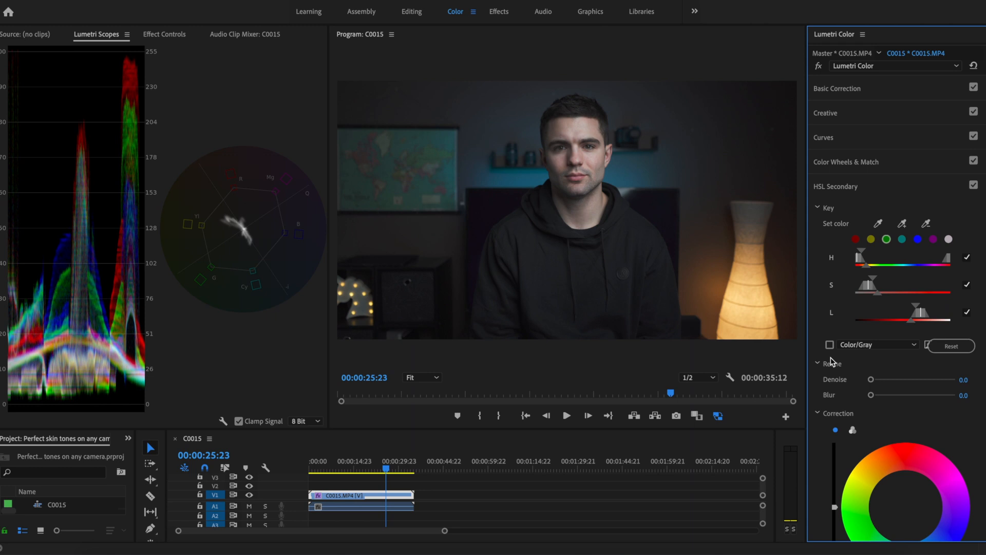
{"action": "mouse_move", "coordinate": [832, 359]}
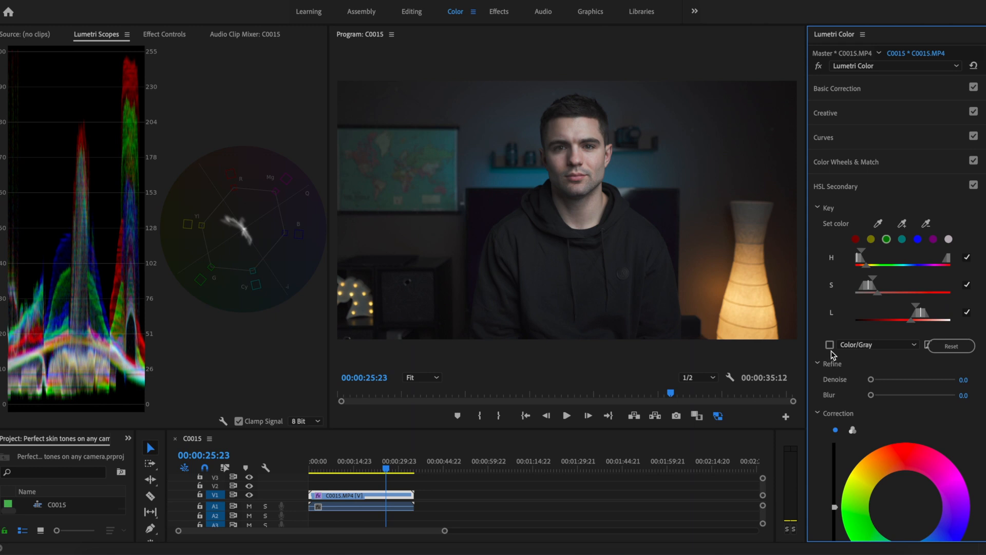
{"action": "left_click", "coordinate": [829, 346]}
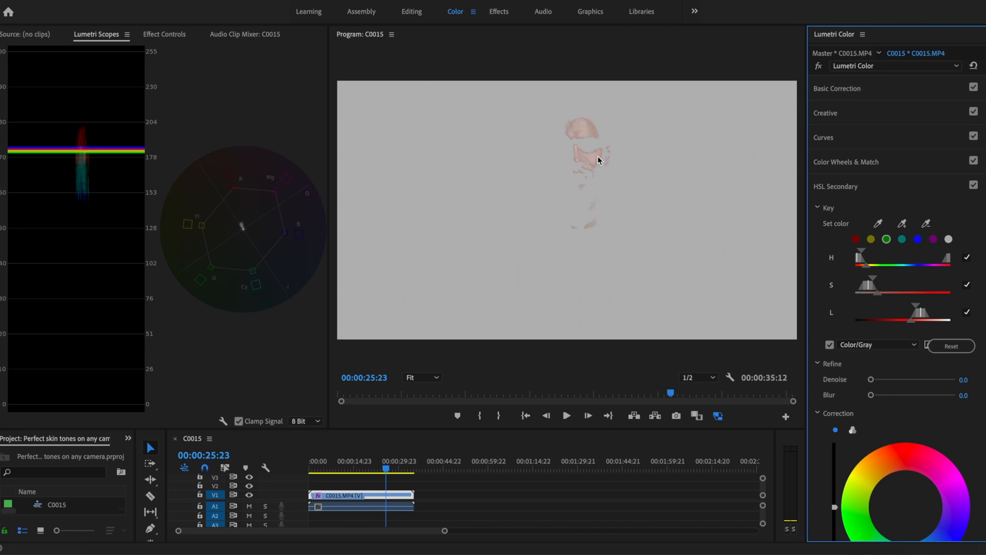
{"action": "mouse_move", "coordinate": [594, 175]}
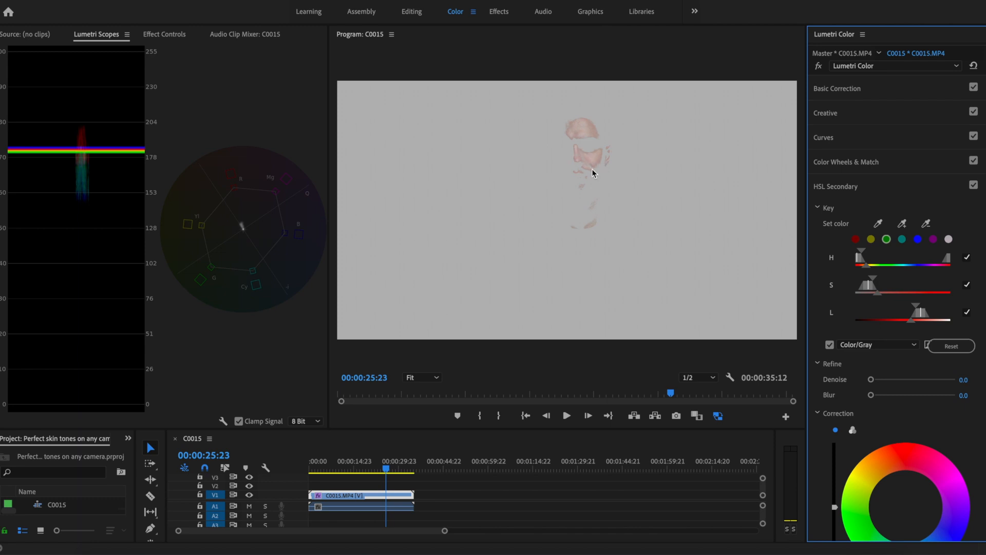
{"action": "mouse_move", "coordinate": [580, 165]}
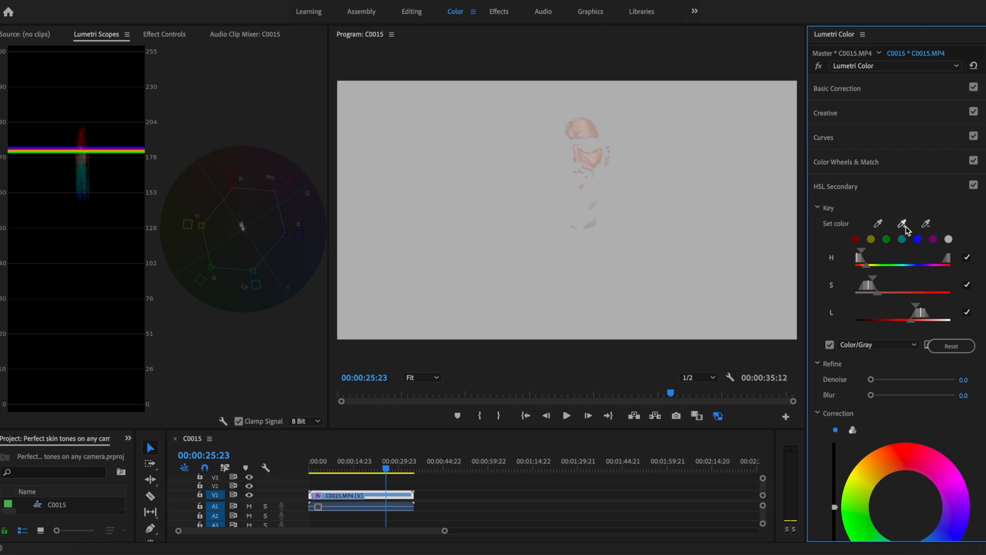
{"action": "mouse_move", "coordinate": [598, 167]}
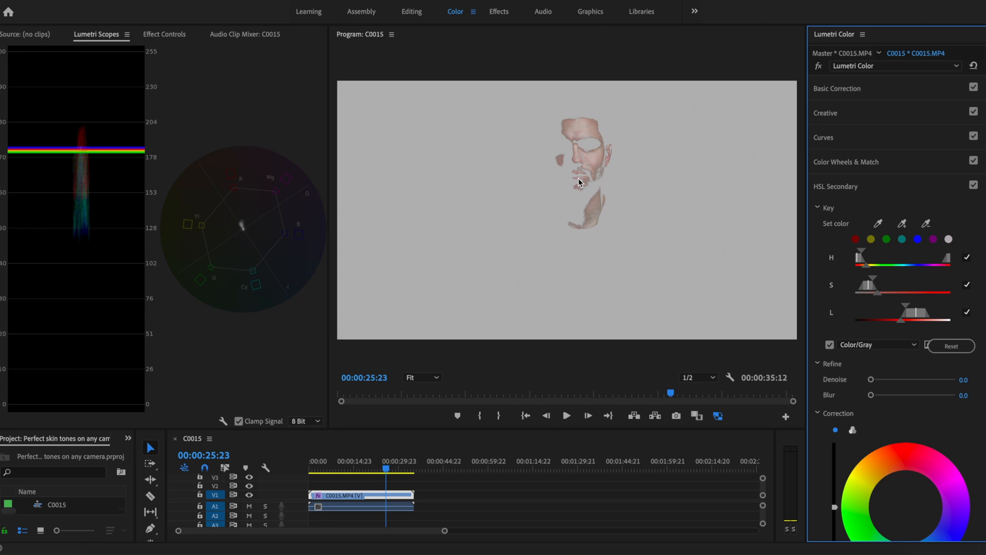
{"action": "mouse_move", "coordinate": [579, 202]}
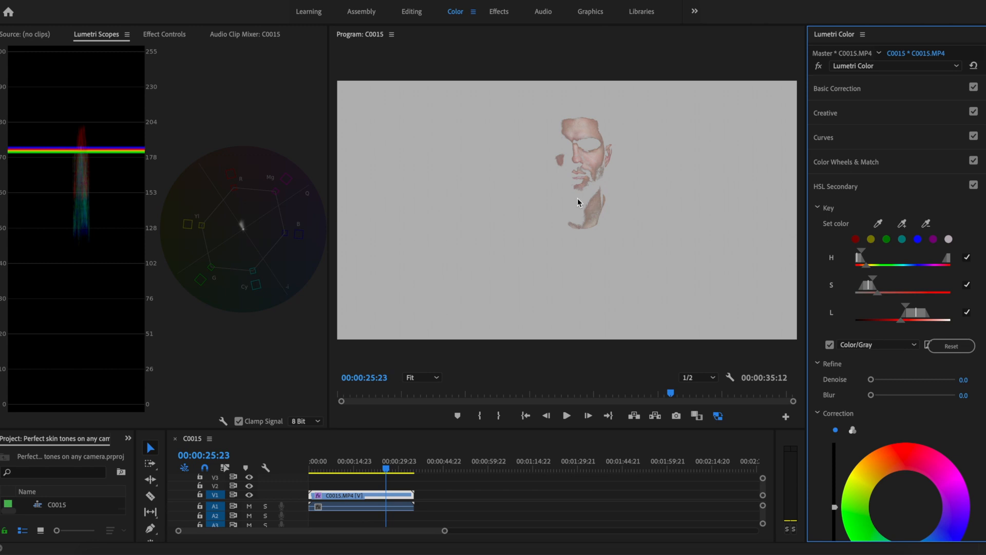
{"action": "mouse_move", "coordinate": [674, 228]}
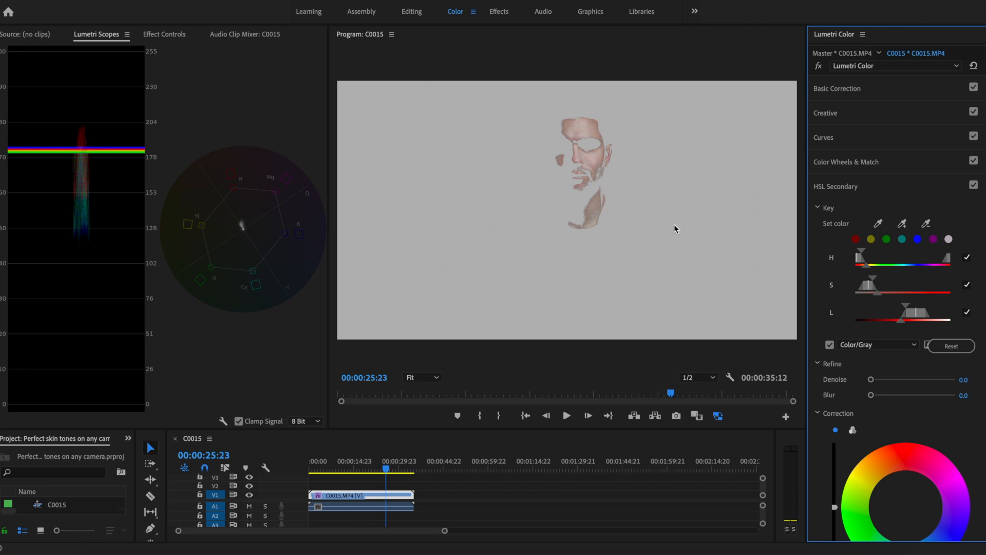
{"action": "mouse_move", "coordinate": [835, 354]}
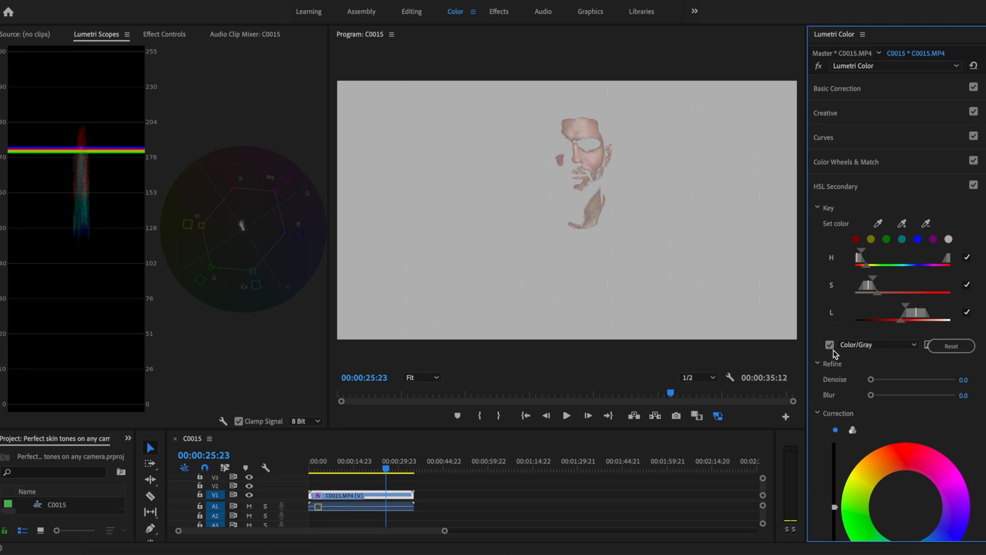
Step: Turn off the Color/Gray mask preview so the full talking-head shot shows again
{"action": "left_click", "coordinate": [829, 345]}
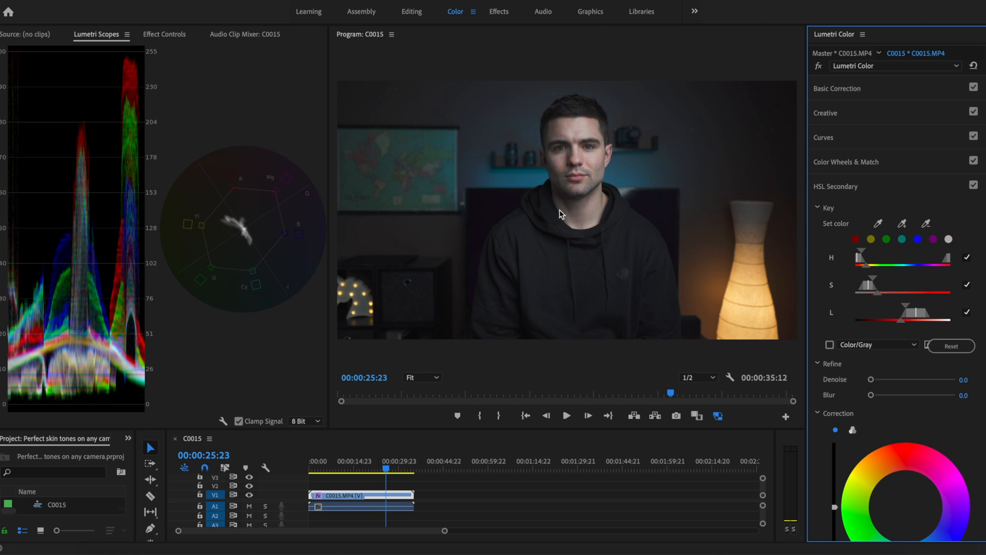
{"action": "mouse_move", "coordinate": [233, 225]}
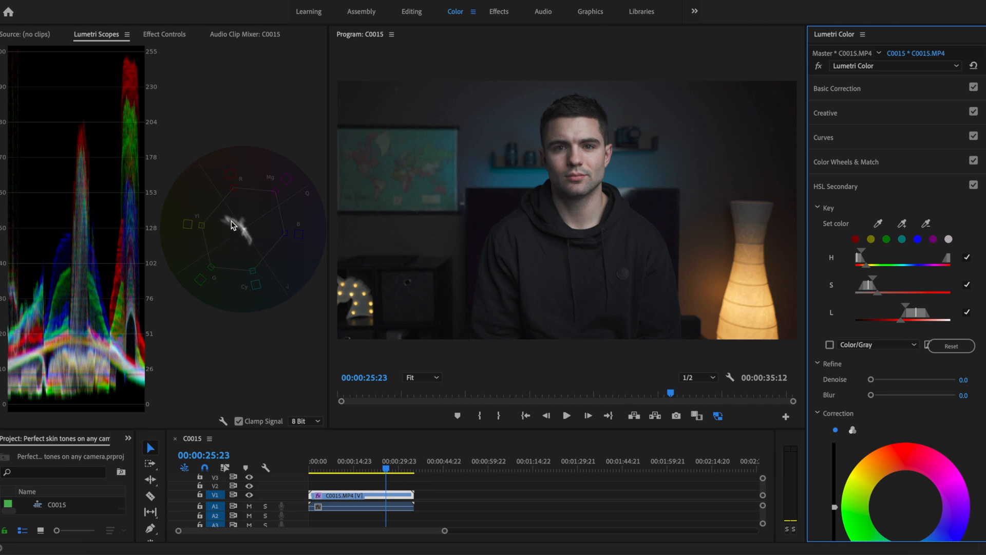
{"action": "mouse_move", "coordinate": [216, 193]}
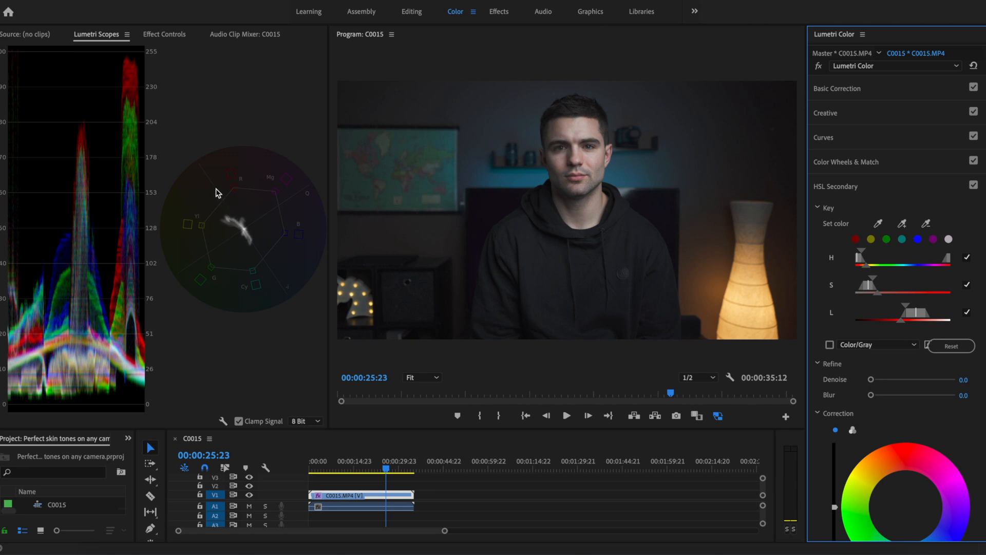
{"action": "mouse_move", "coordinate": [236, 221]}
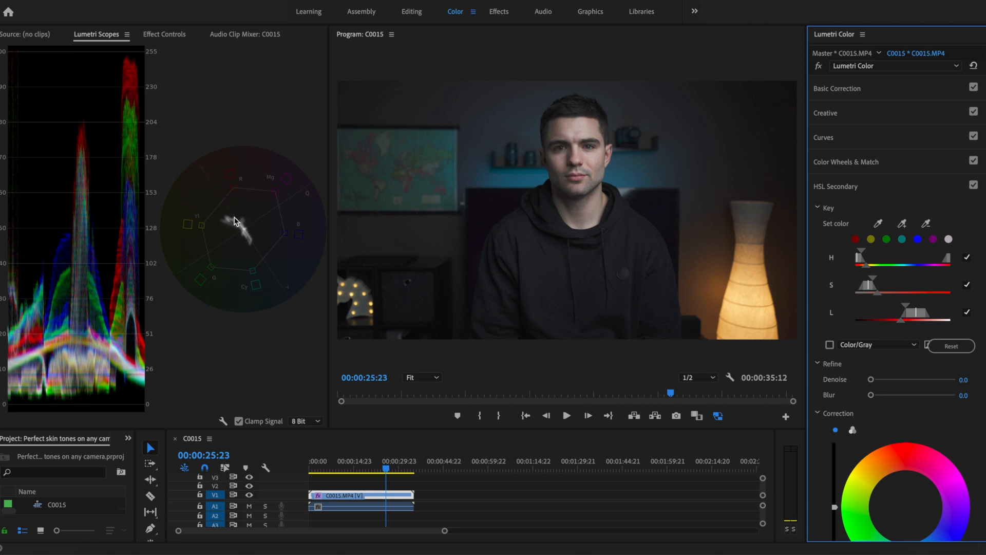
{"action": "mouse_move", "coordinate": [212, 184]}
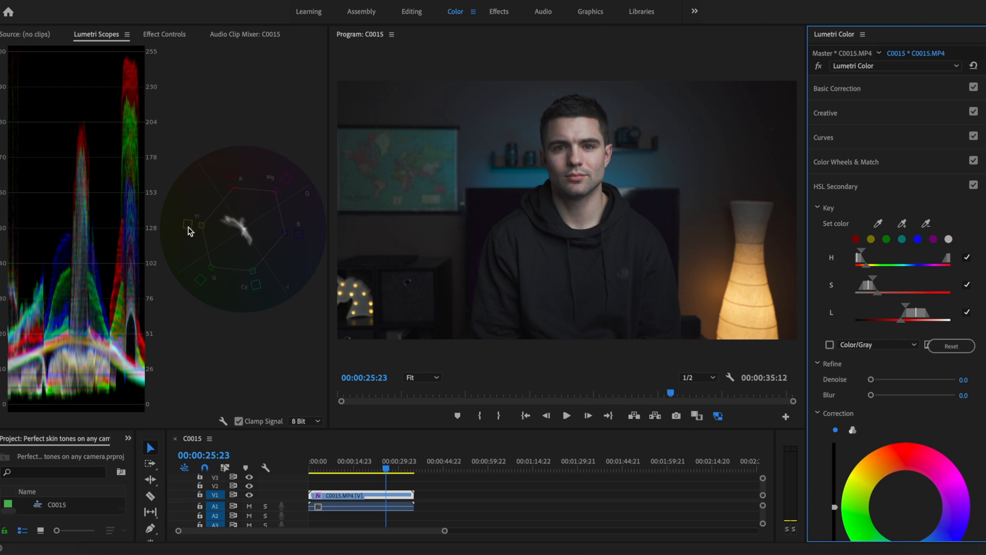
{"action": "mouse_move", "coordinate": [221, 210]}
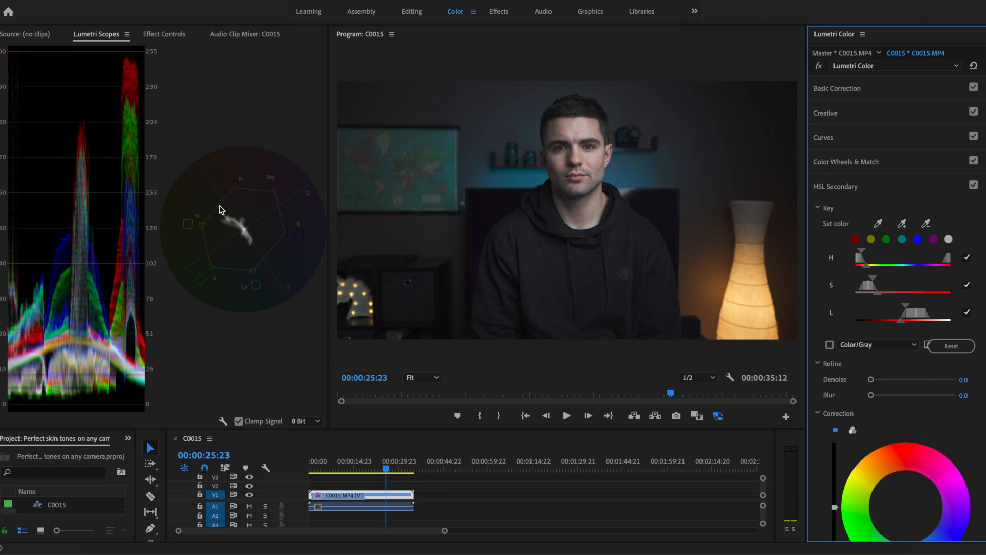
{"action": "mouse_move", "coordinate": [226, 213]}
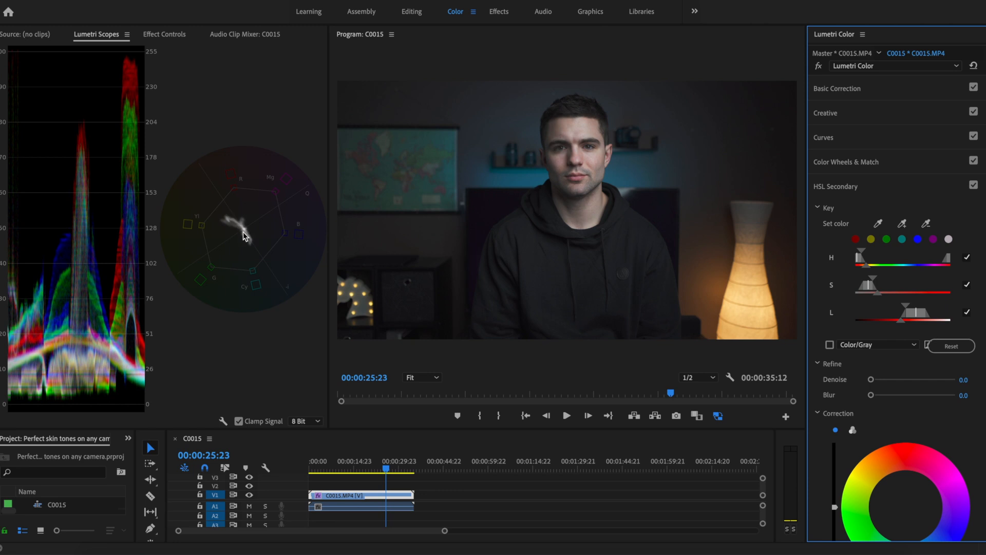
{"action": "mouse_move", "coordinate": [245, 234]}
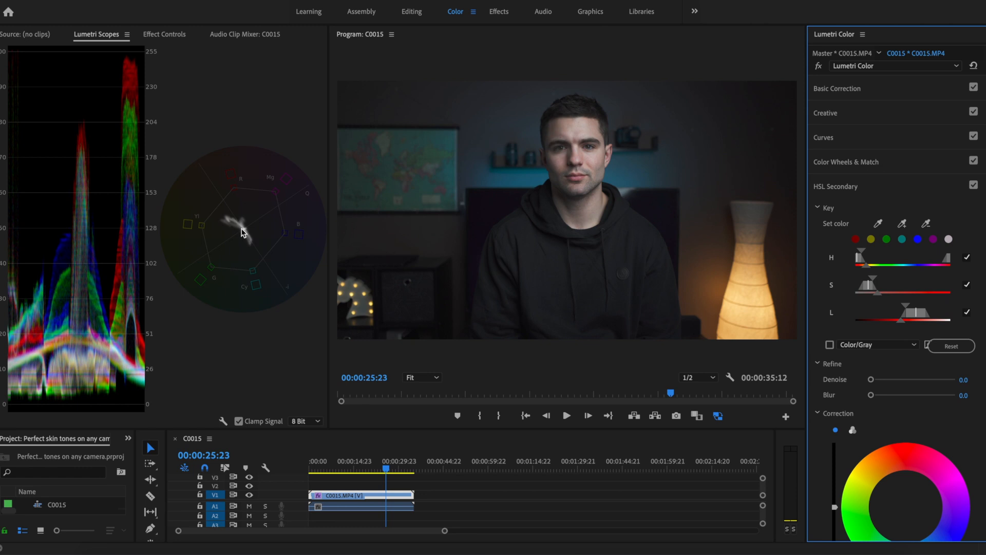
{"action": "mouse_move", "coordinate": [237, 220]}
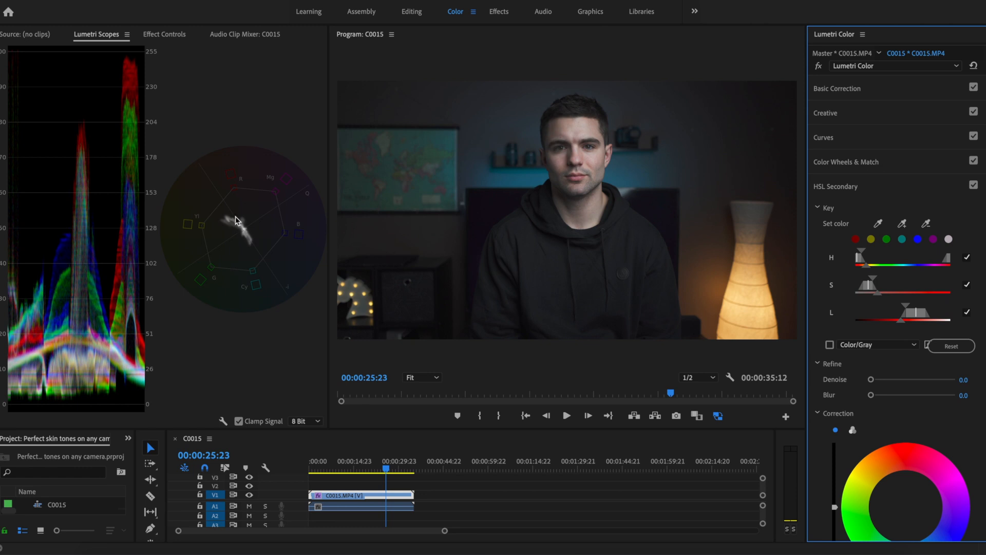
{"action": "mouse_move", "coordinate": [232, 228]}
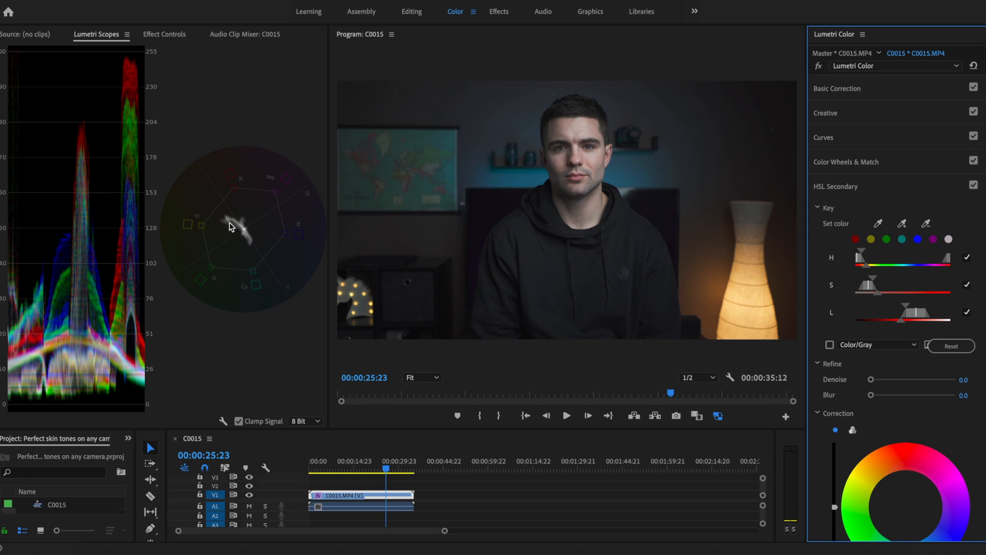
{"action": "mouse_move", "coordinate": [220, 225]}
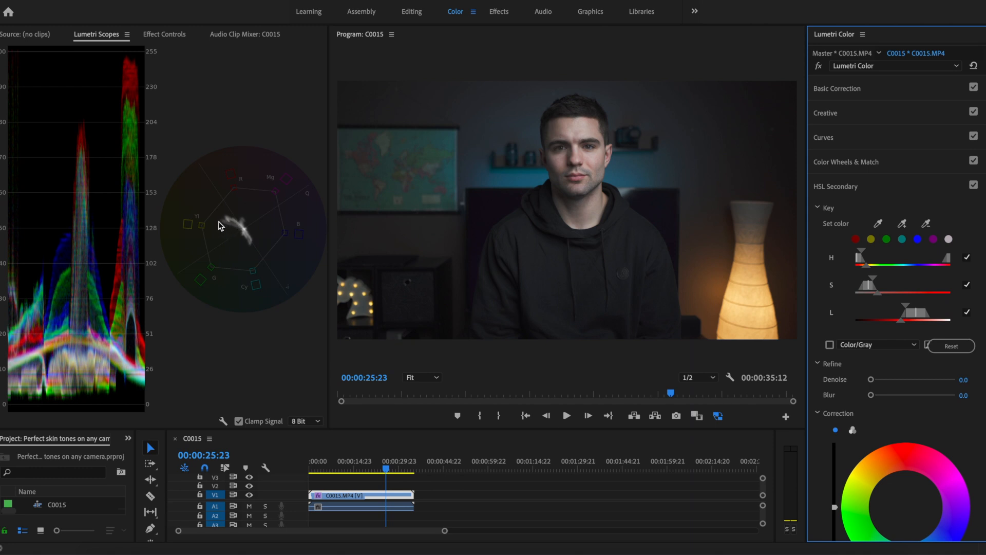
{"action": "mouse_move", "coordinate": [228, 228]}
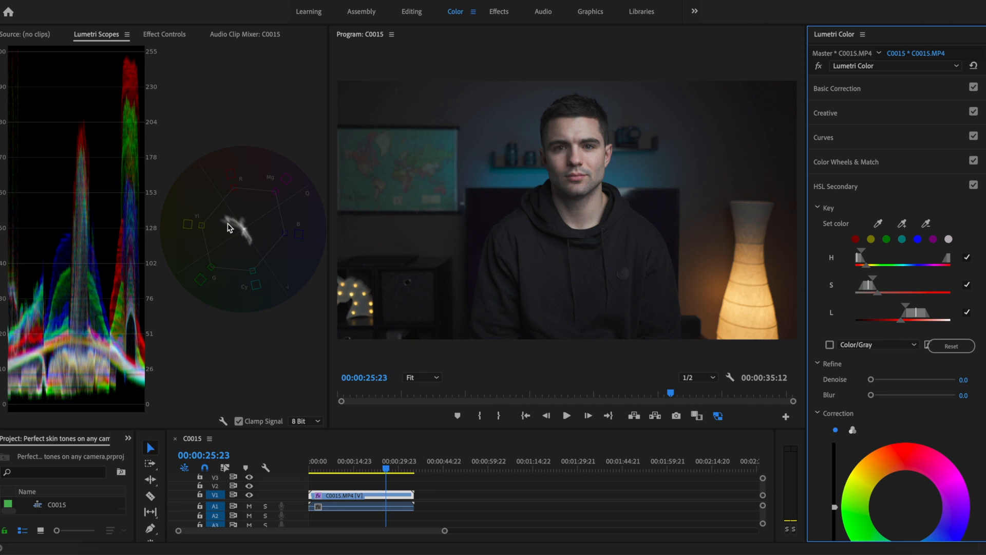
{"action": "mouse_move", "coordinate": [243, 232]}
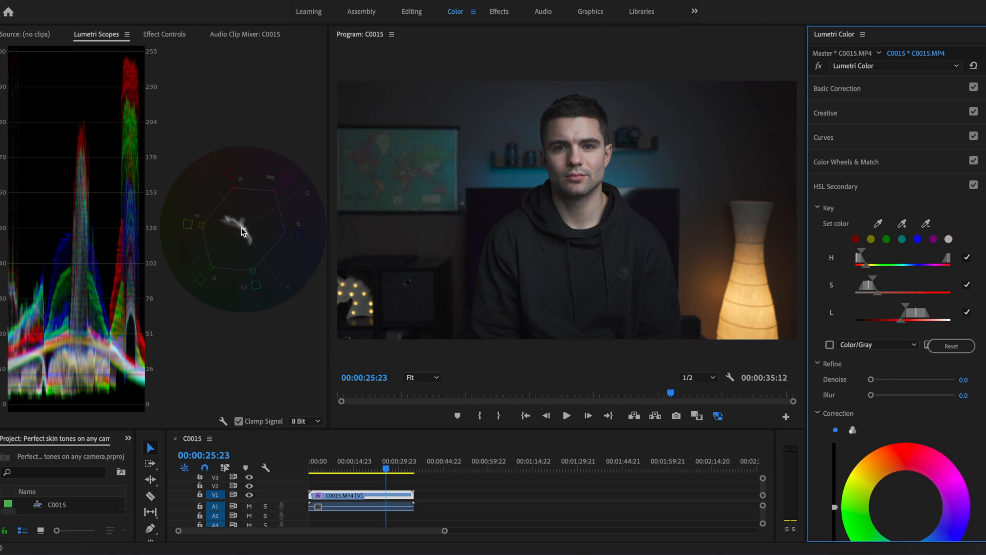
{"action": "mouse_move", "coordinate": [229, 218]}
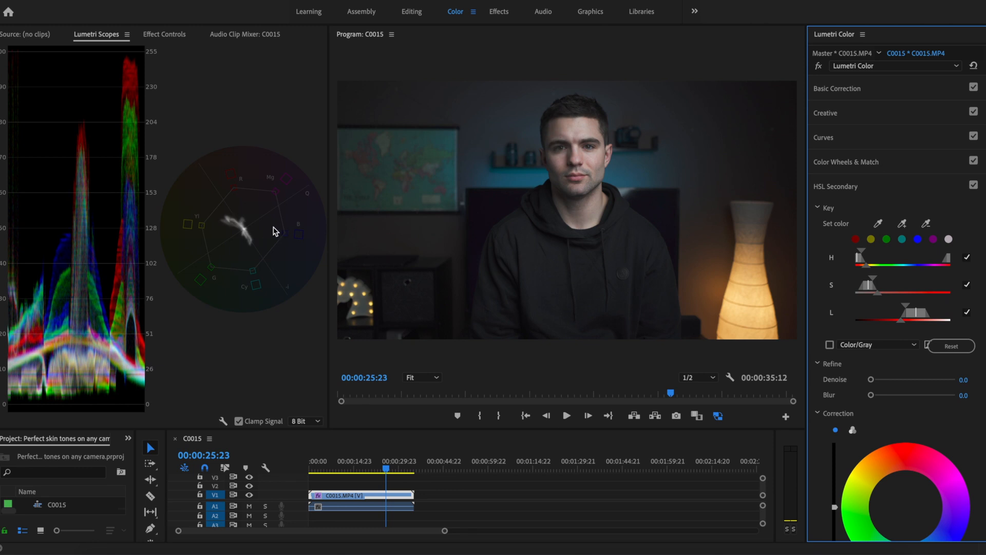
{"action": "mouse_move", "coordinate": [243, 233]}
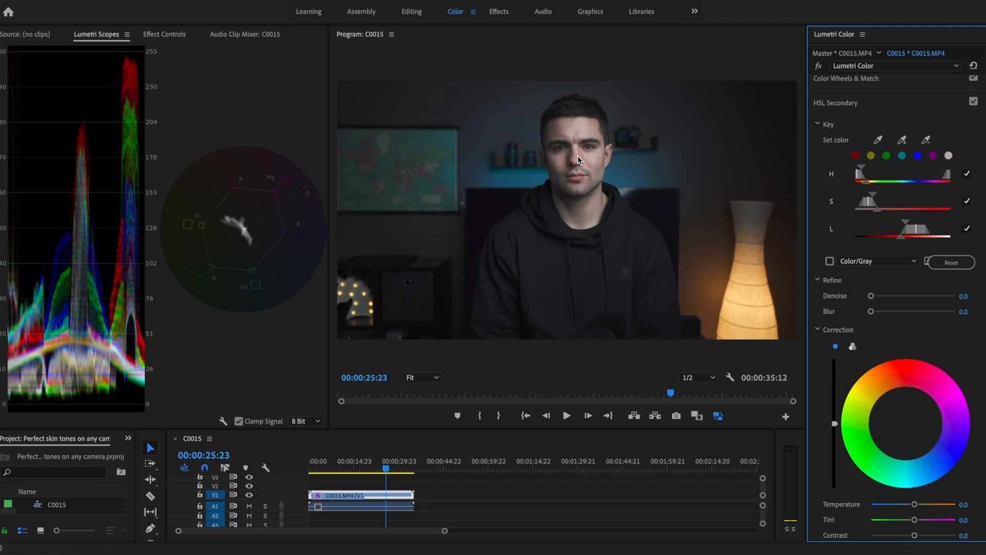
{"action": "mouse_move", "coordinate": [236, 228]}
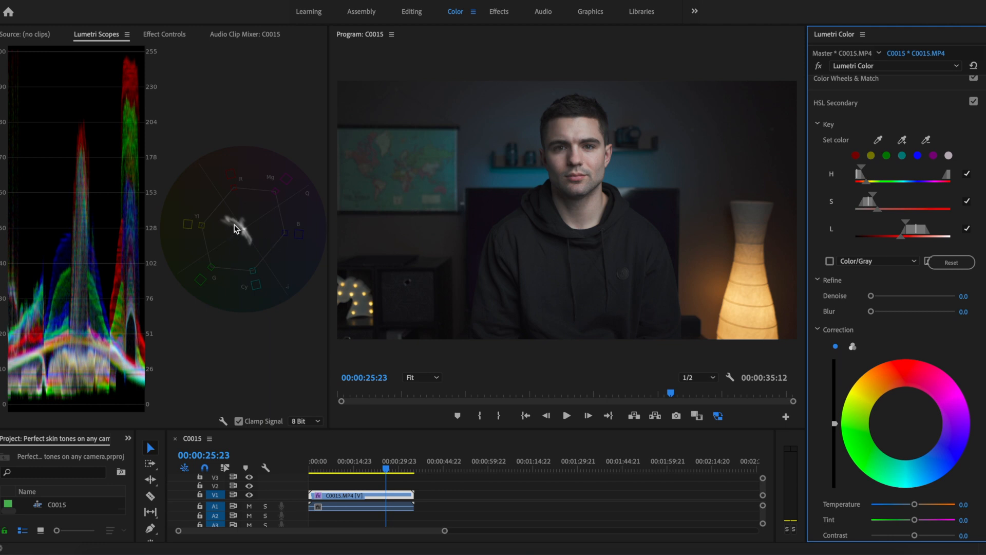
{"action": "mouse_move", "coordinate": [225, 225]}
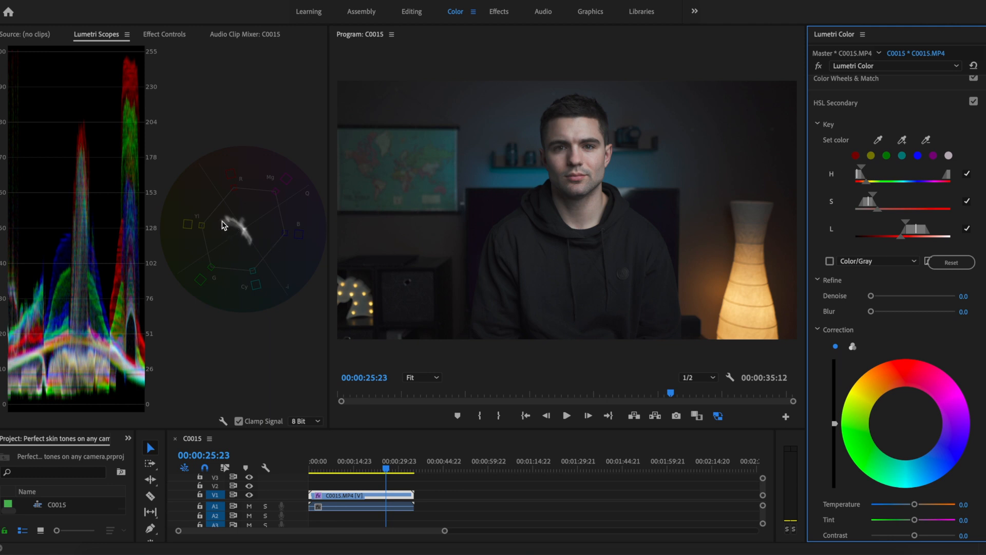
{"action": "mouse_move", "coordinate": [909, 424]}
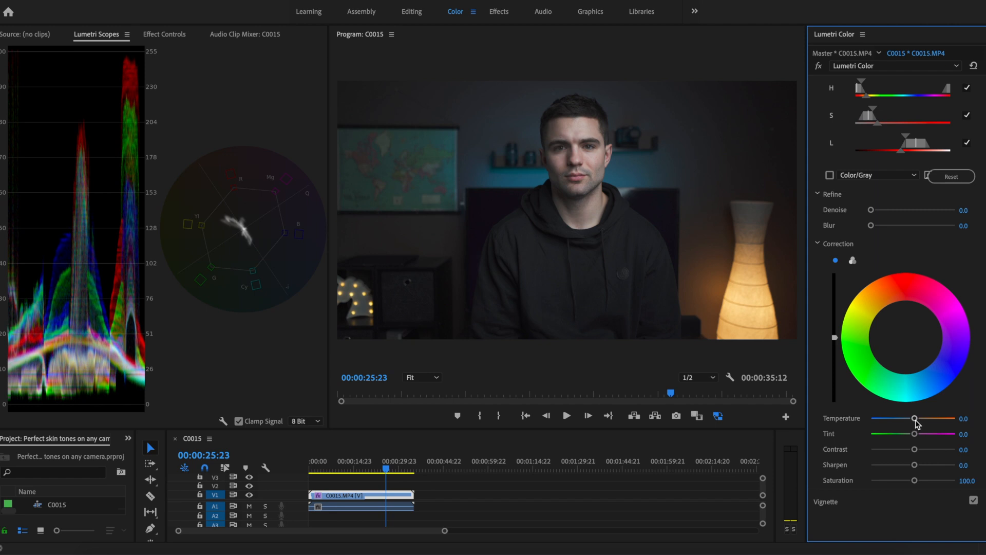
Step: Warm the keyed skin tones to about 14 and compare with HSL Secondary off and on
{"action": "left_click_drag", "start_coordinate": [916, 418], "coordinate": [917, 418]}
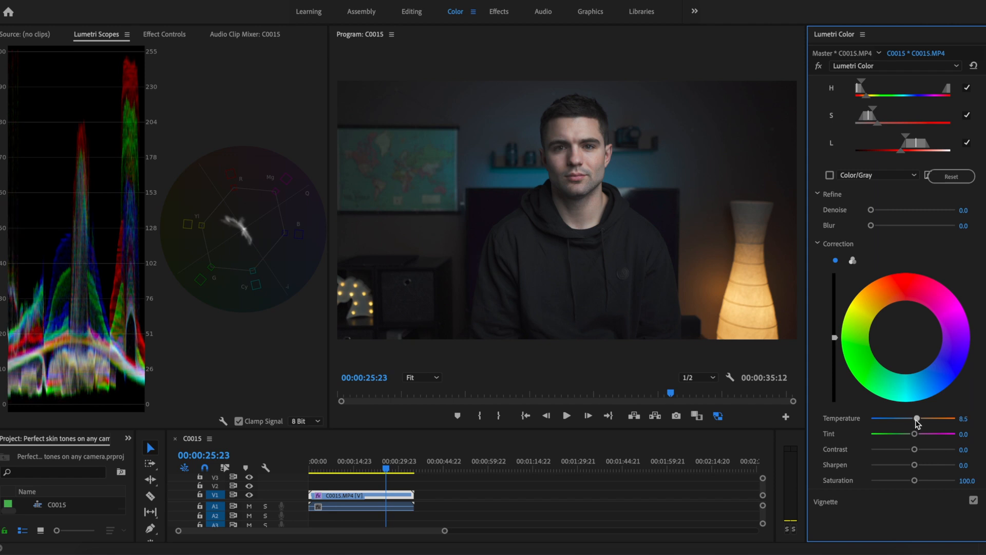
{"action": "left_click_drag", "start_coordinate": [916, 419], "coordinate": [922, 419]}
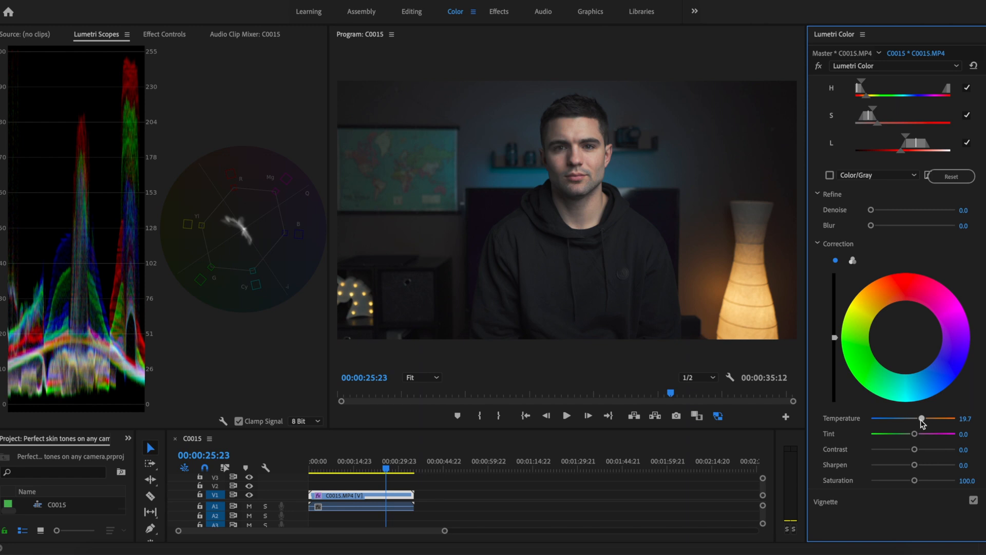
{"action": "left_click_drag", "start_coordinate": [920, 418], "coordinate": [923, 418]}
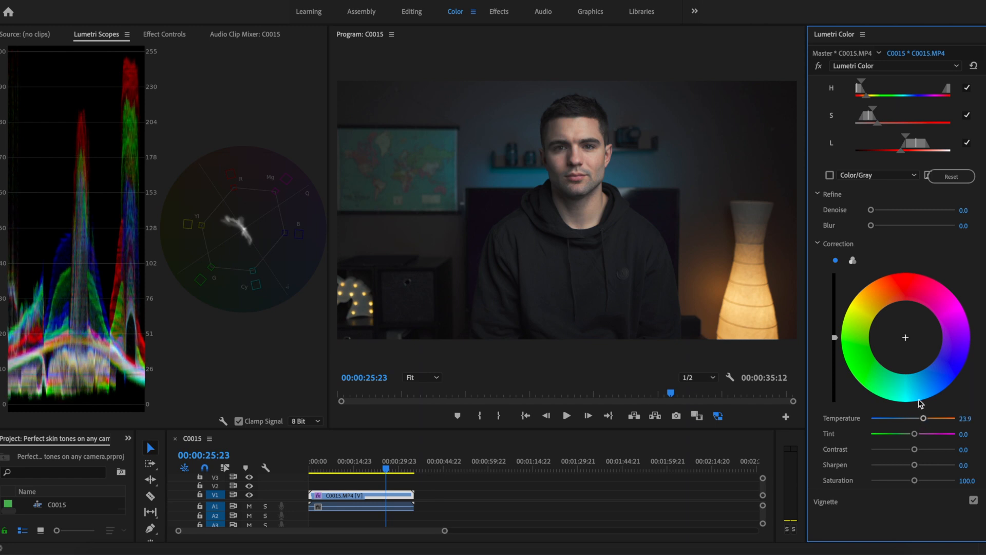
{"action": "left_click_drag", "start_coordinate": [915, 418], "coordinate": [924, 418]}
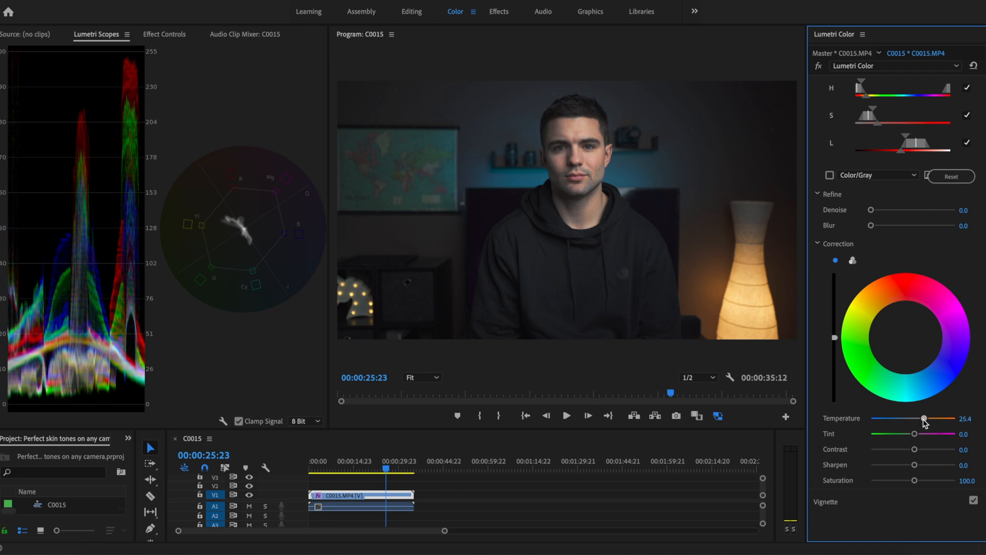
{"action": "left_click_drag", "start_coordinate": [924, 418], "coordinate": [919, 418]}
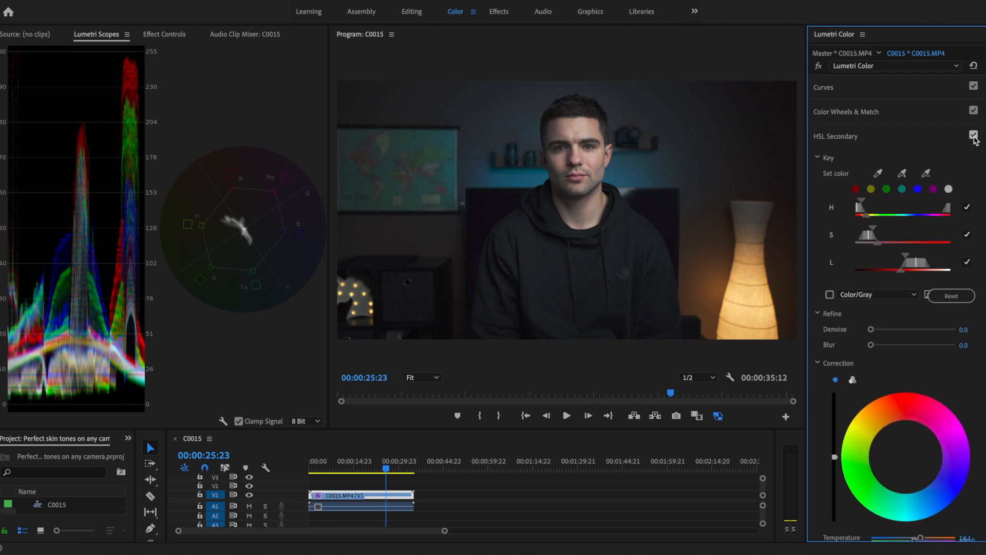
{"action": "left_click", "coordinate": [974, 135]}
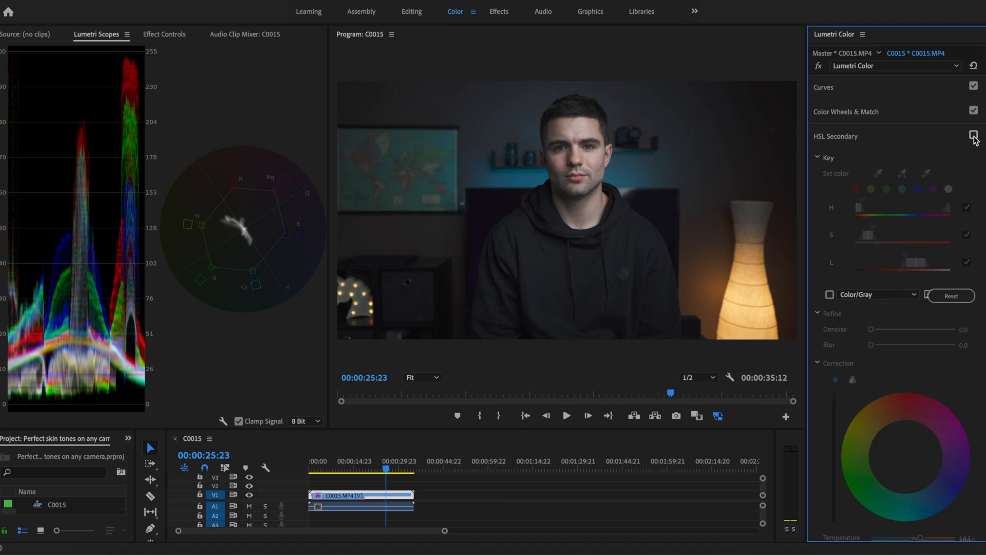
{"action": "left_click", "coordinate": [973, 135]}
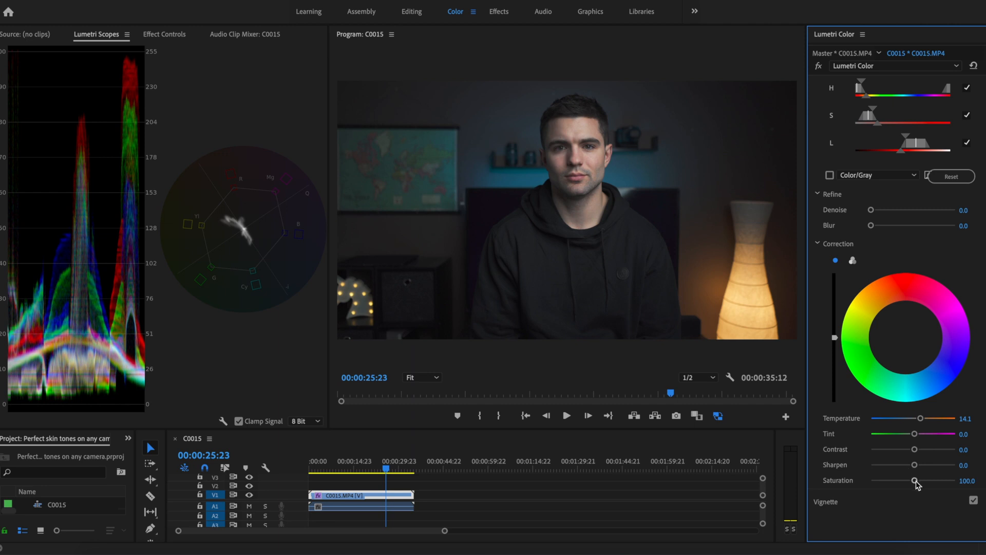
Step: Lower the skin-tone saturation to about 97
{"action": "left_click_drag", "start_coordinate": [914, 481], "coordinate": [915, 480]}
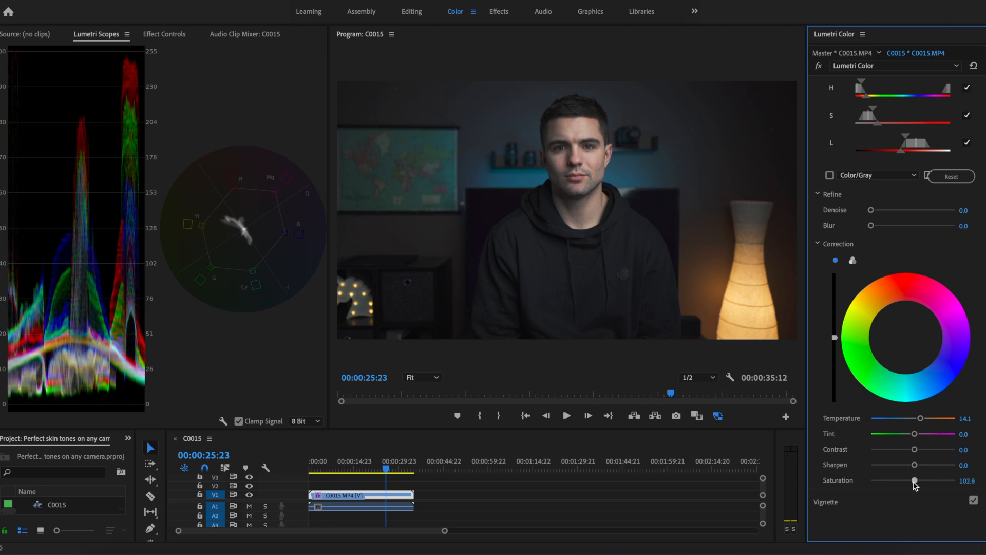
{"action": "left_click_drag", "start_coordinate": [918, 481], "coordinate": [912, 480]}
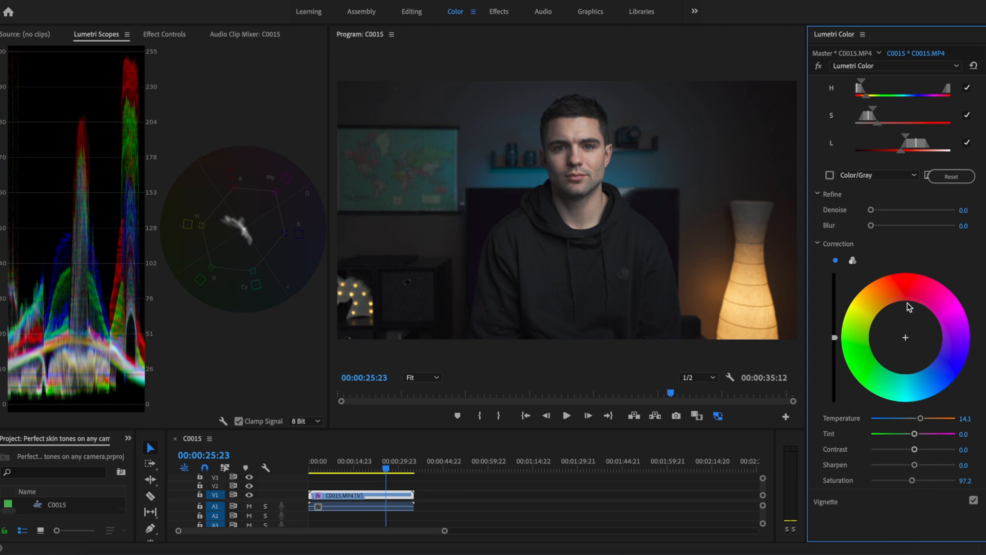
{"action": "mouse_move", "coordinate": [889, 310]}
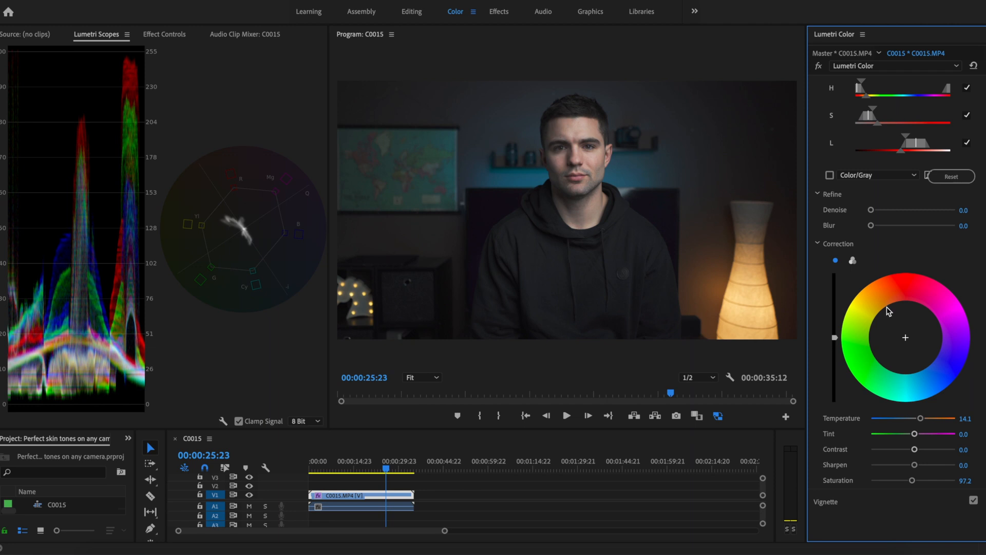
Step: Ease skin-tone saturation to about 95.8 and compare with the correction off and on
{"action": "scroll", "scroll_direction": "down", "scroll_amount": 3}
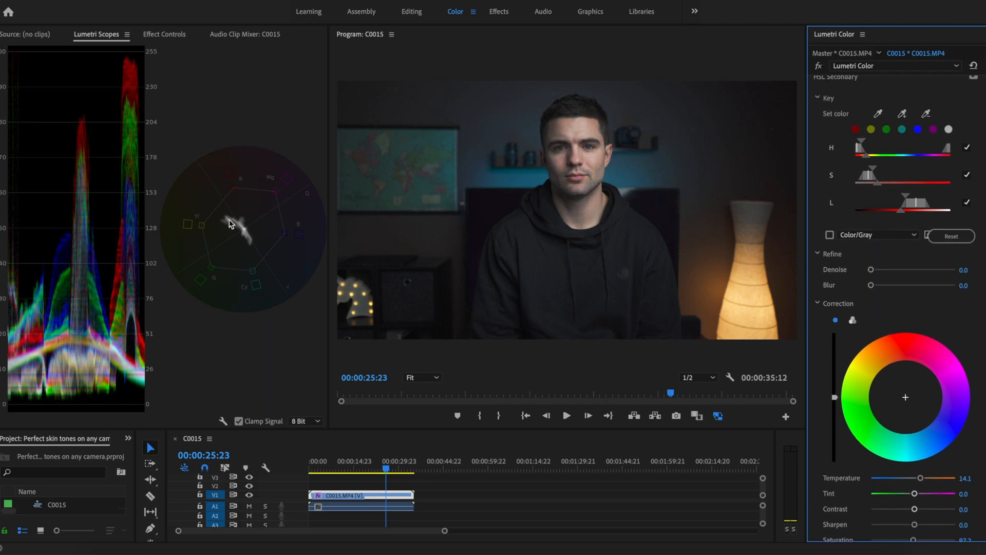
{"action": "mouse_move", "coordinate": [239, 237]}
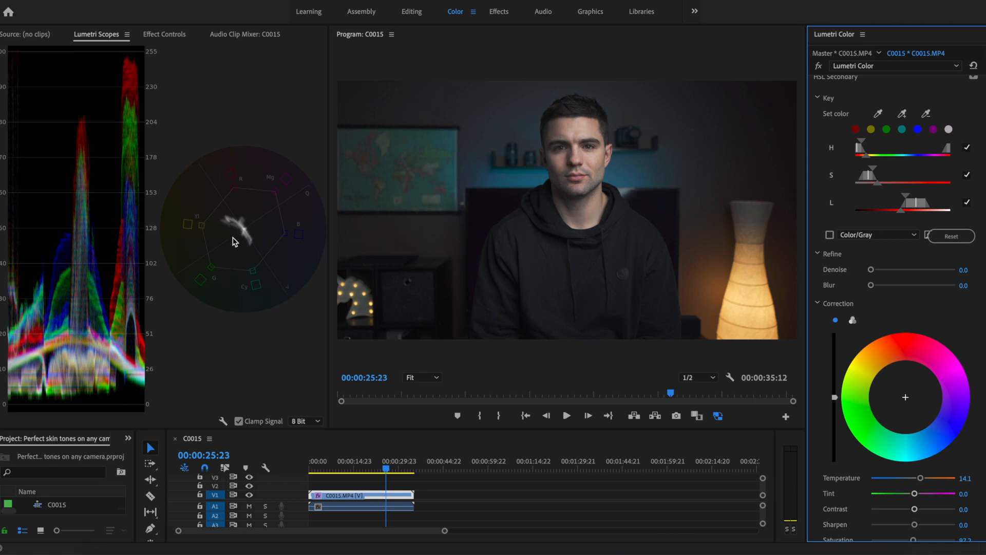
{"action": "mouse_move", "coordinate": [283, 240]}
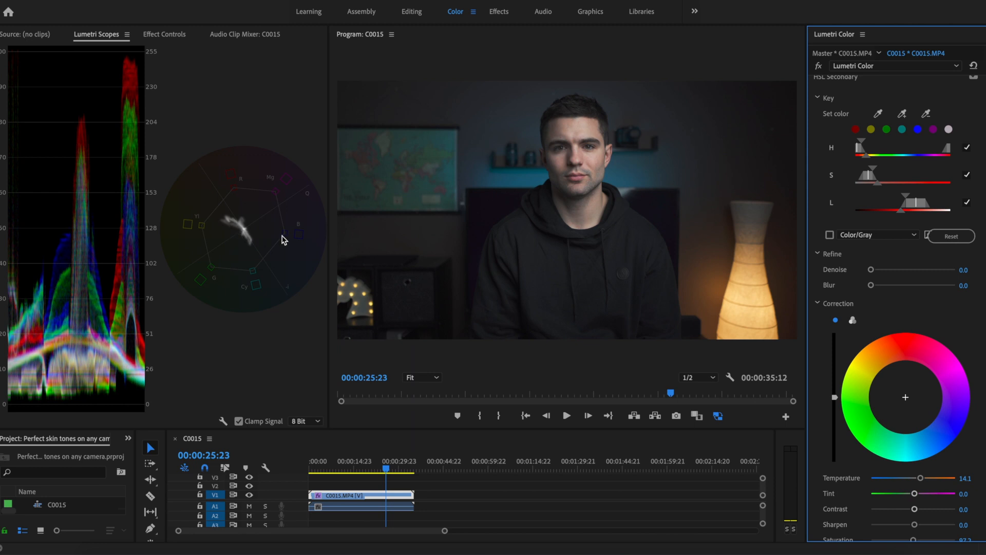
{"action": "mouse_move", "coordinate": [304, 252]}
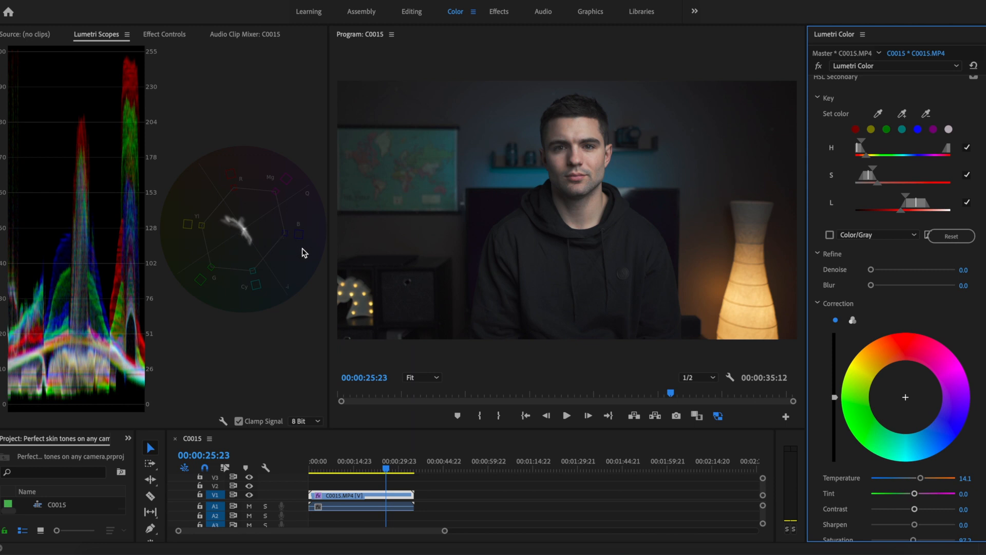
{"action": "mouse_move", "coordinate": [299, 253]}
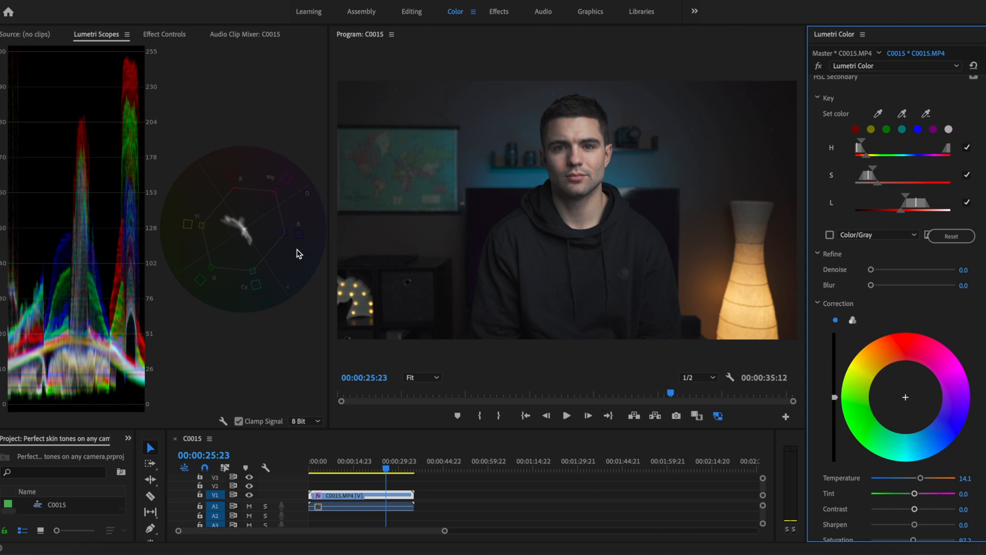
{"action": "mouse_move", "coordinate": [222, 233]}
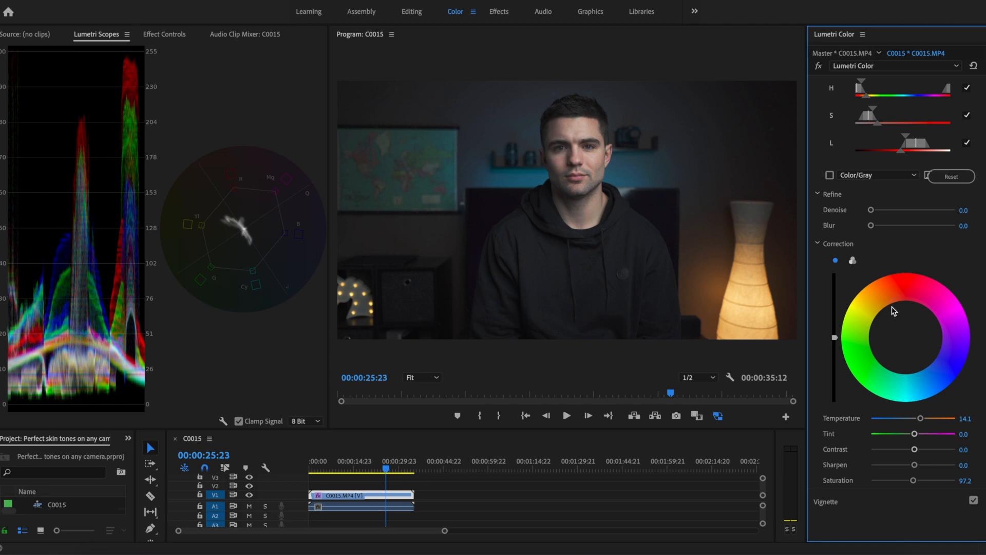
{"action": "left_click", "coordinate": [906, 337]}
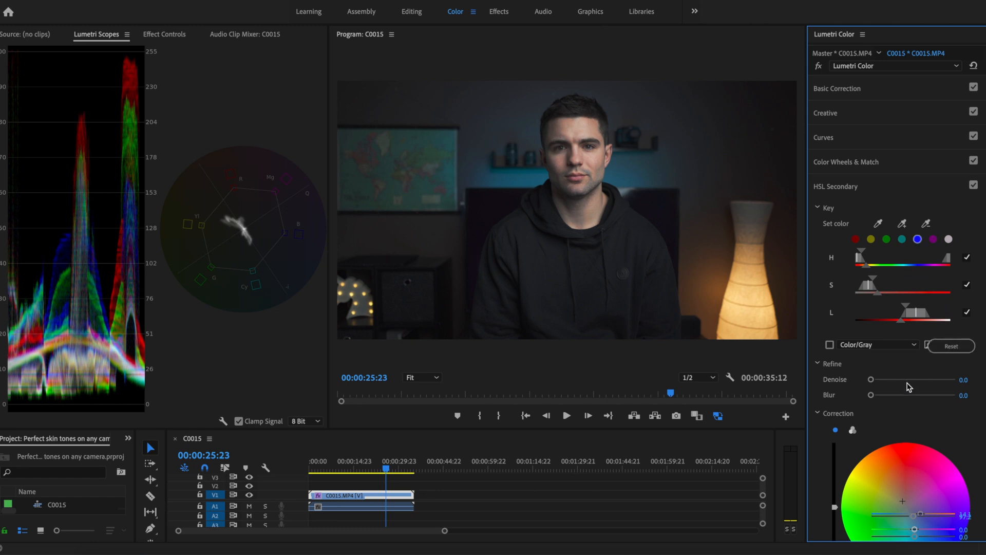
{"action": "scroll", "scroll_direction": "down", "scroll_amount": 3}
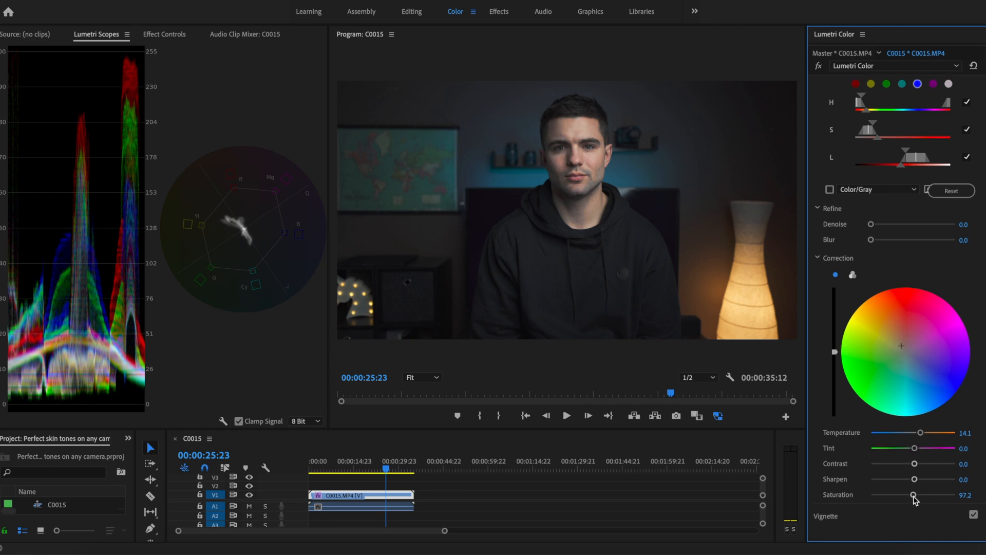
{"action": "left_click_drag", "start_coordinate": [915, 495], "coordinate": [912, 495]}
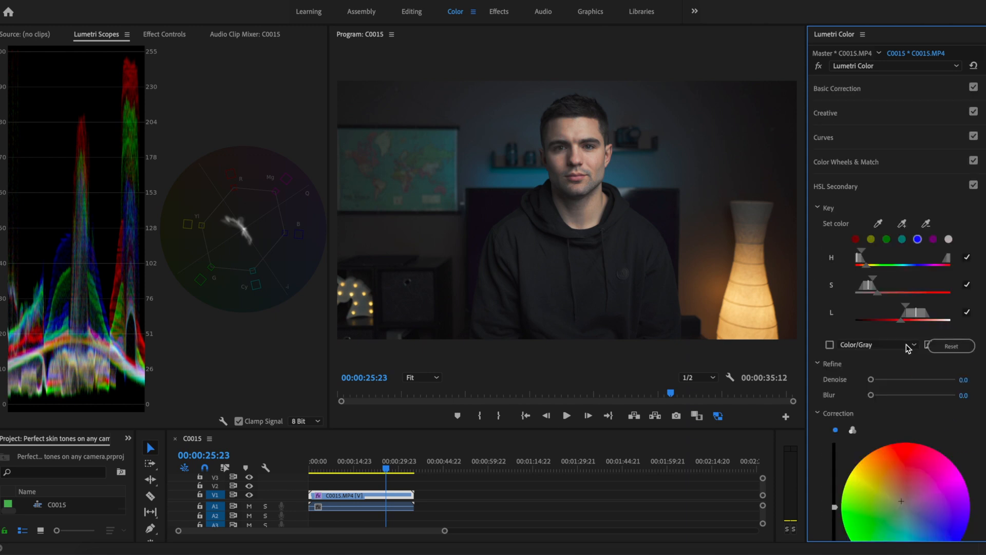
{"action": "left_click", "coordinate": [974, 186]}
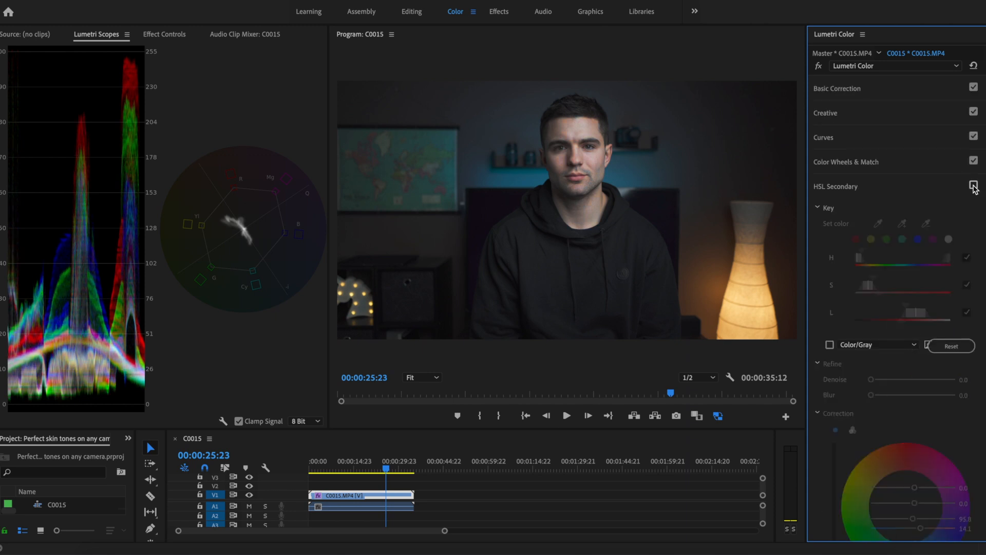
{"action": "left_click", "coordinate": [974, 186]}
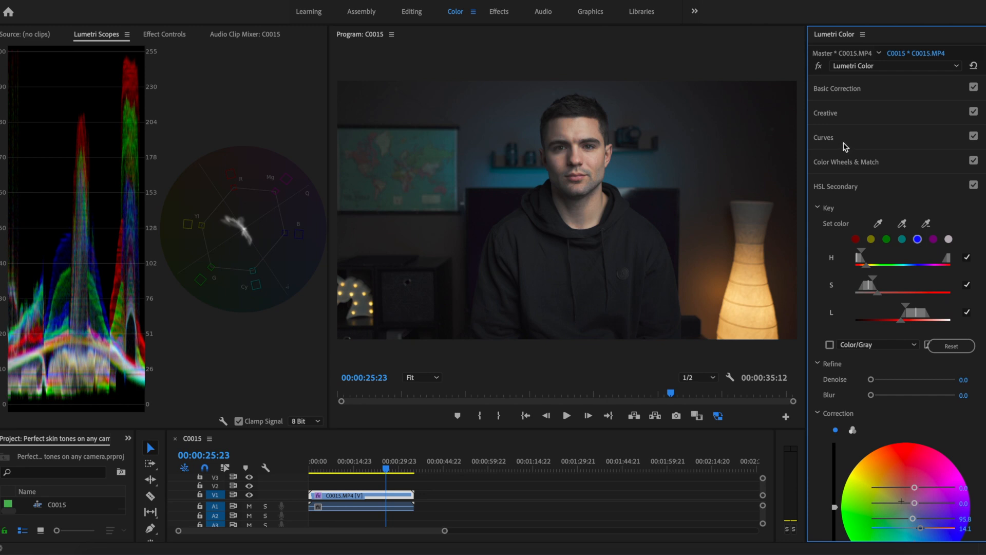
{"action": "left_click", "coordinate": [823, 137]}
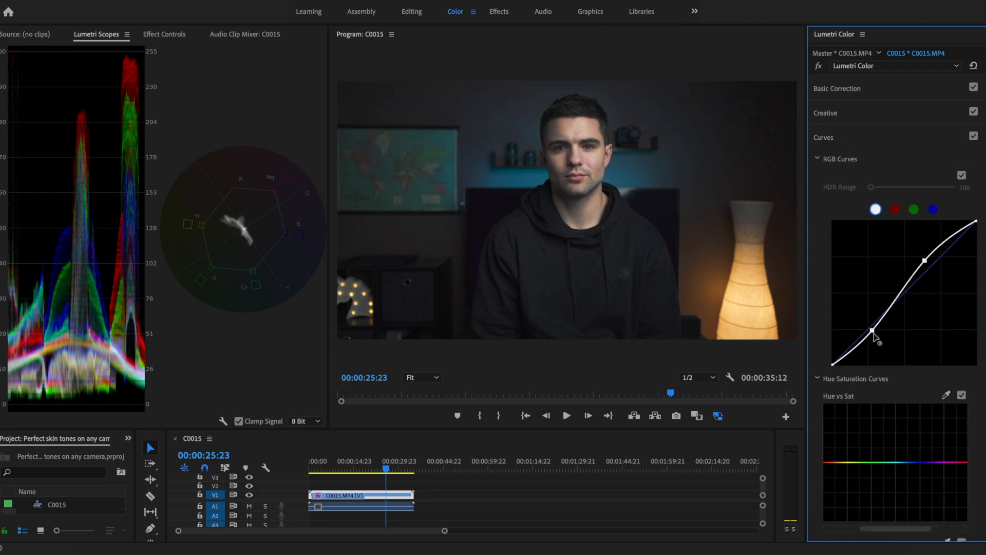
Step: Strengthen the RGB S-curve: shadows point slightly deeper, highlights point slightly brighter
{"action": "left_click_drag", "start_coordinate": [851, 332], "coordinate": [875, 332]}
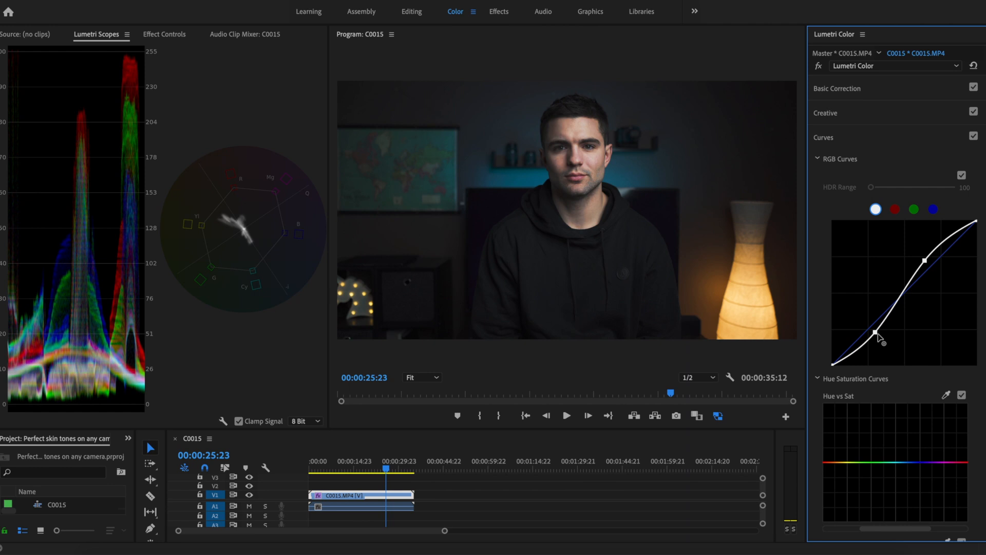
{"action": "left_click_drag", "start_coordinate": [877, 334], "coordinate": [875, 332]}
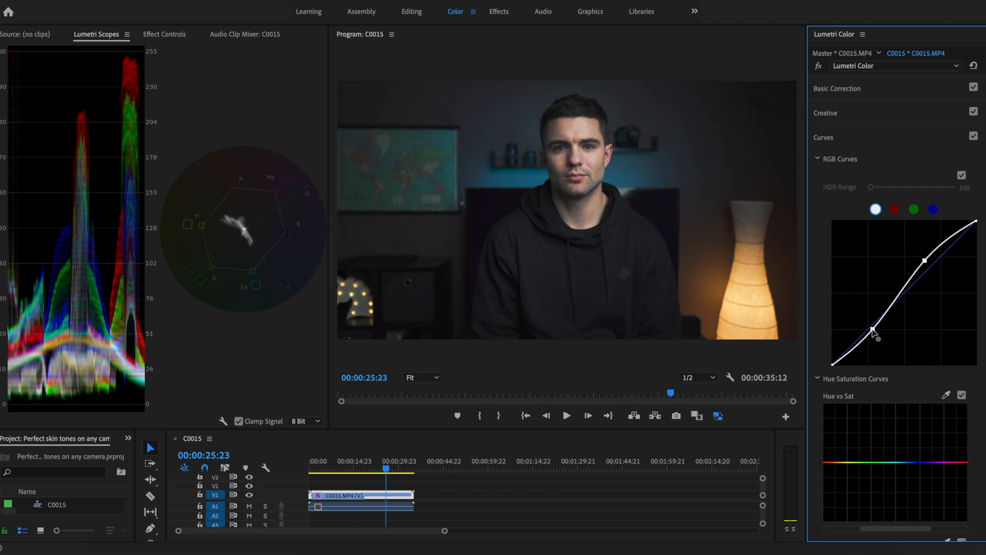
{"action": "left_click_drag", "start_coordinate": [874, 332], "coordinate": [876, 337]}
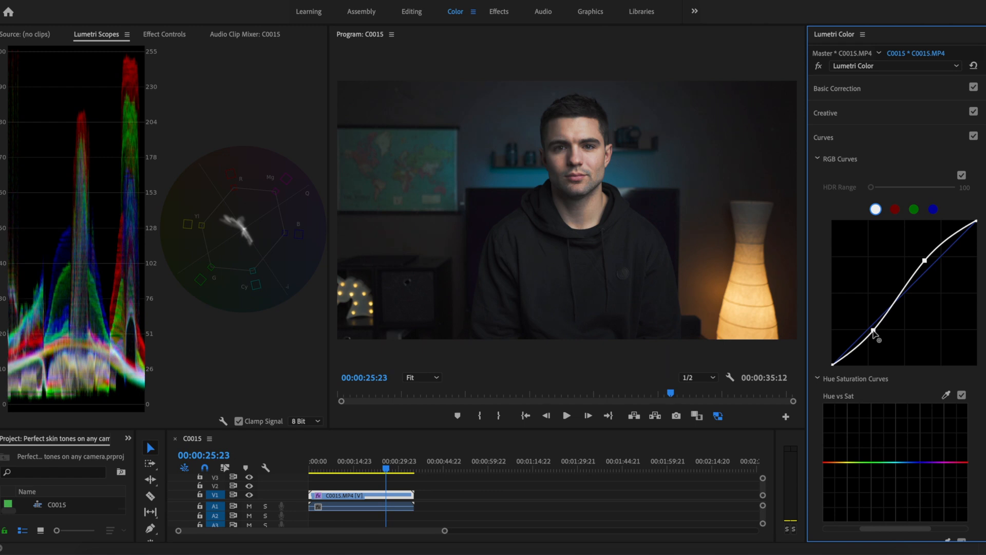
{"action": "left_click_drag", "start_coordinate": [876, 333], "coordinate": [931, 261]}
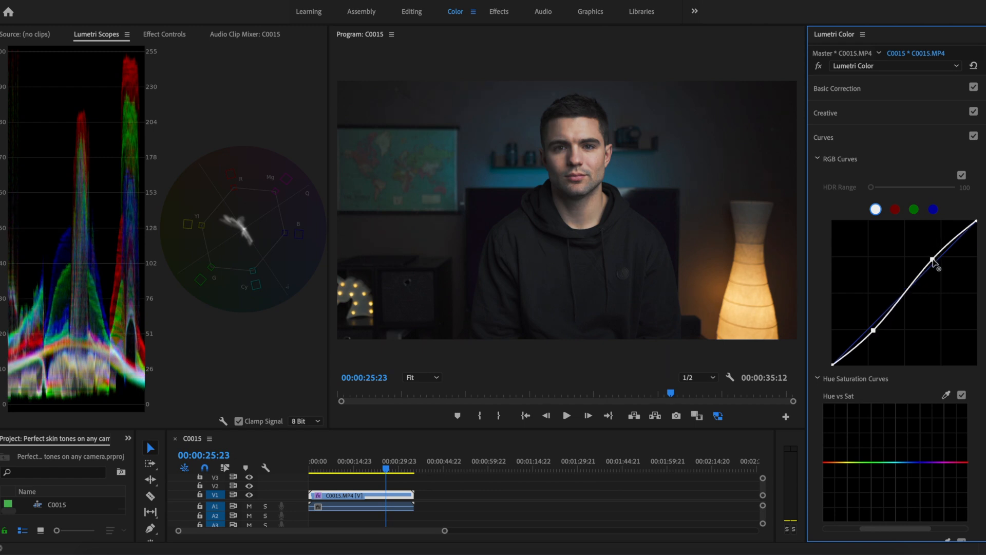
{"action": "left_click_drag", "start_coordinate": [932, 260], "coordinate": [915, 267]}
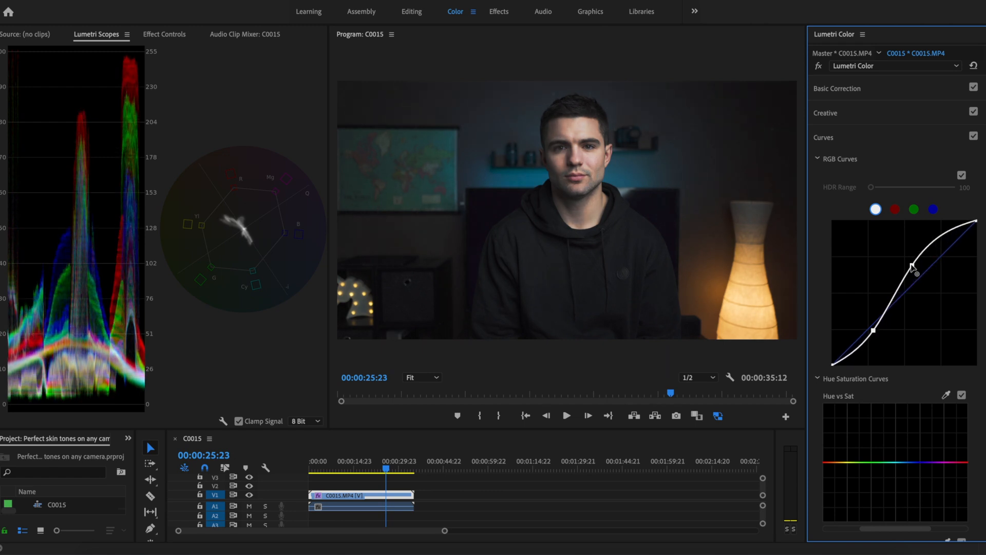
{"action": "left_click_drag", "start_coordinate": [912, 265], "coordinate": [930, 263]}
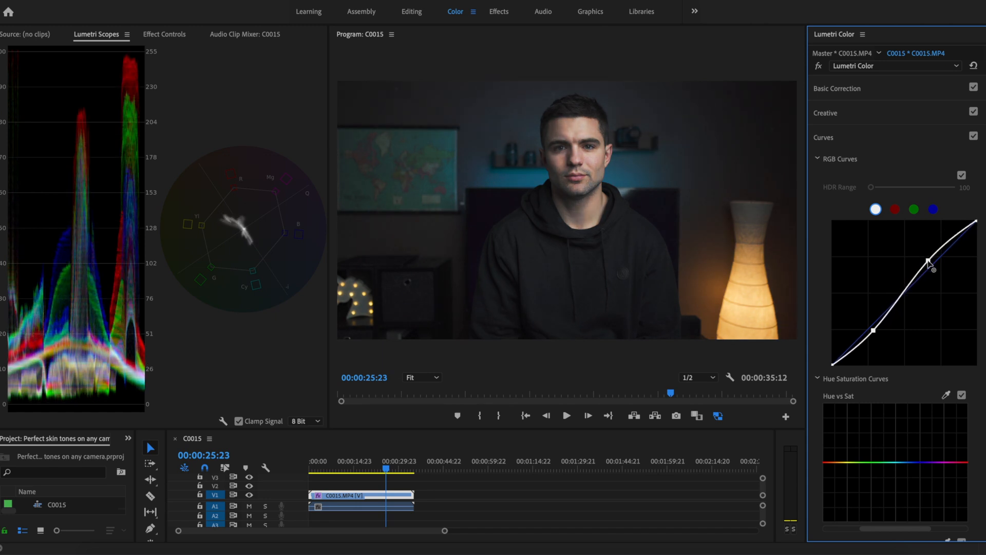
Step: Raise the clip's overall Basic Correction saturation to about 105
{"action": "left_click", "coordinate": [837, 88]}
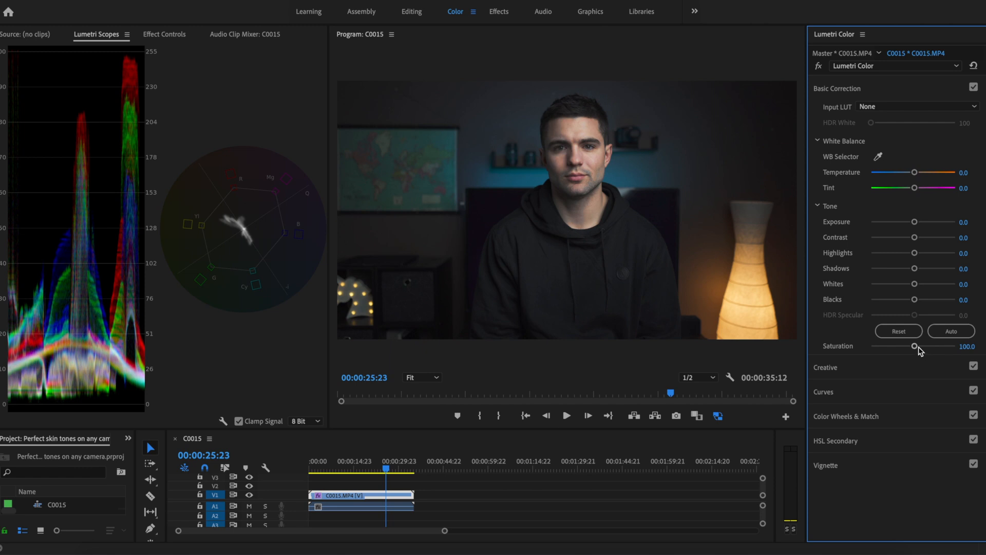
{"action": "left_click_drag", "start_coordinate": [915, 346], "coordinate": [917, 346]}
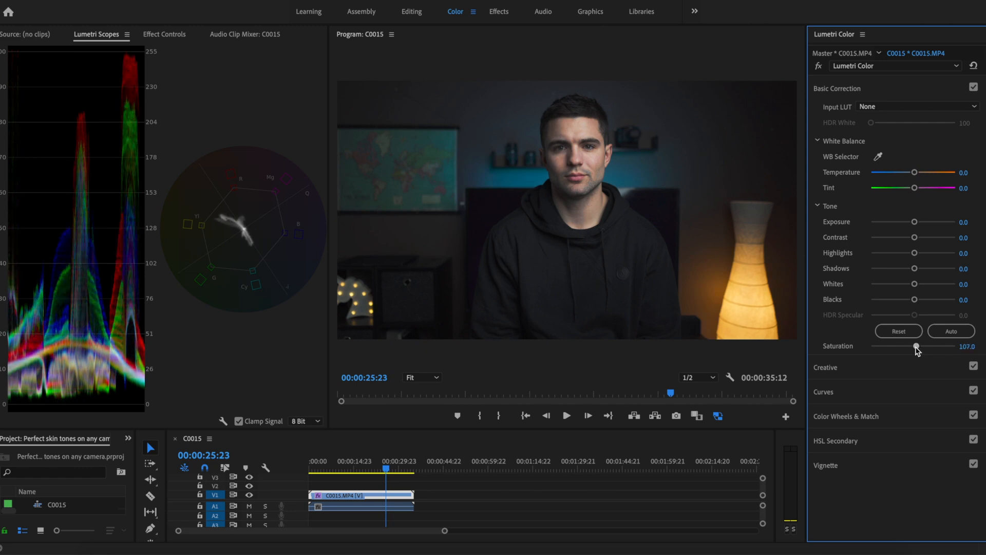
{"action": "left_click_drag", "start_coordinate": [915, 347], "coordinate": [917, 346]}
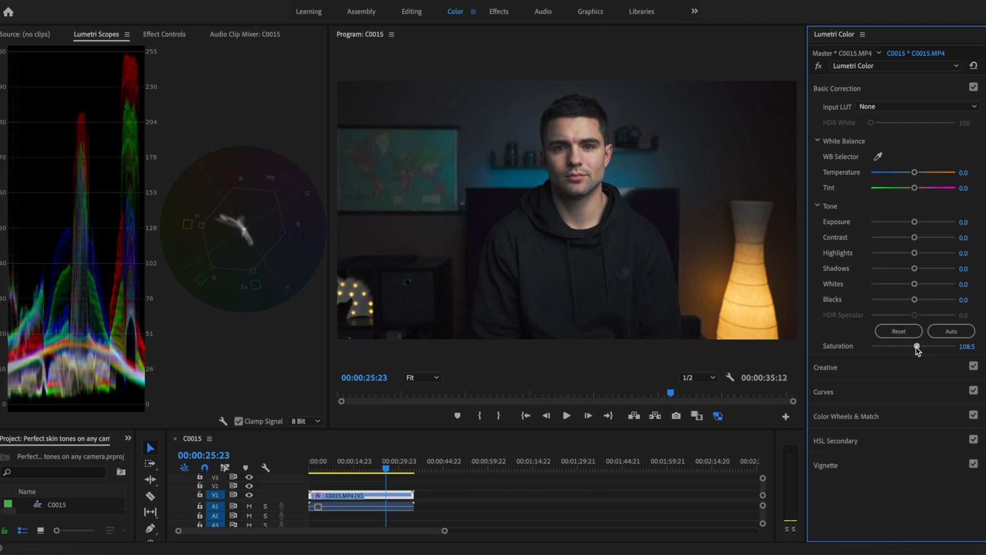
{"action": "left_click_drag", "start_coordinate": [913, 346], "coordinate": [919, 346]}
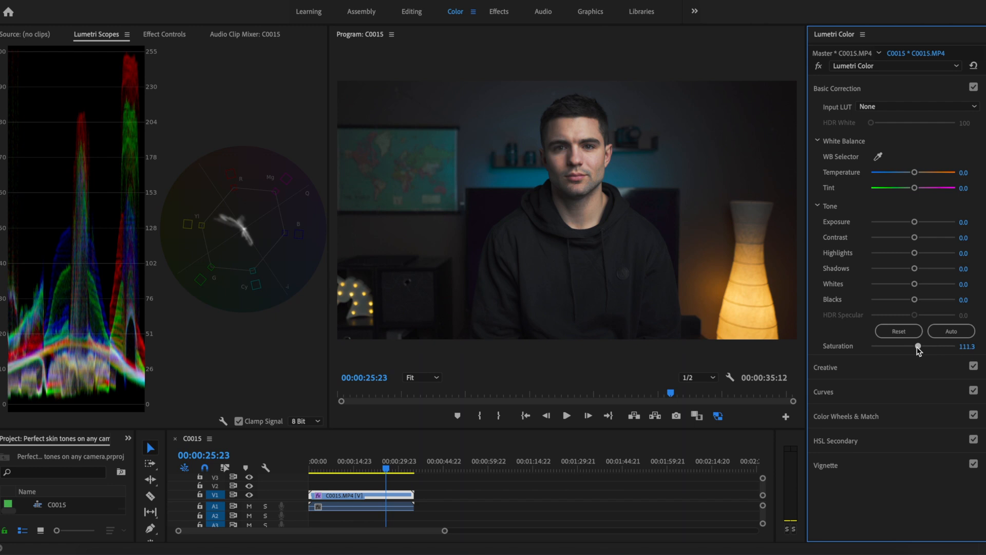
{"action": "left_click_drag", "start_coordinate": [920, 346], "coordinate": [915, 346]}
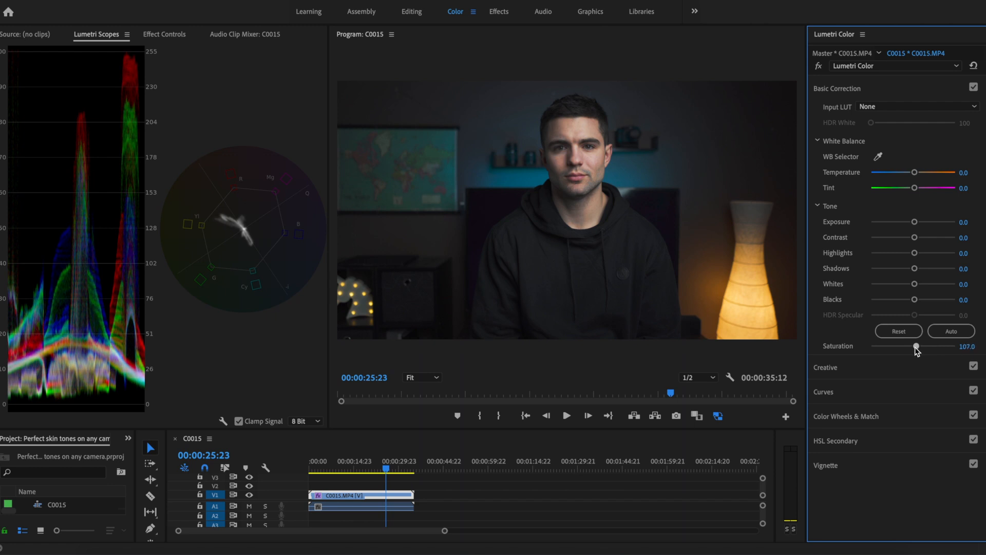
{"action": "left_click_drag", "start_coordinate": [915, 347], "coordinate": [915, 346]}
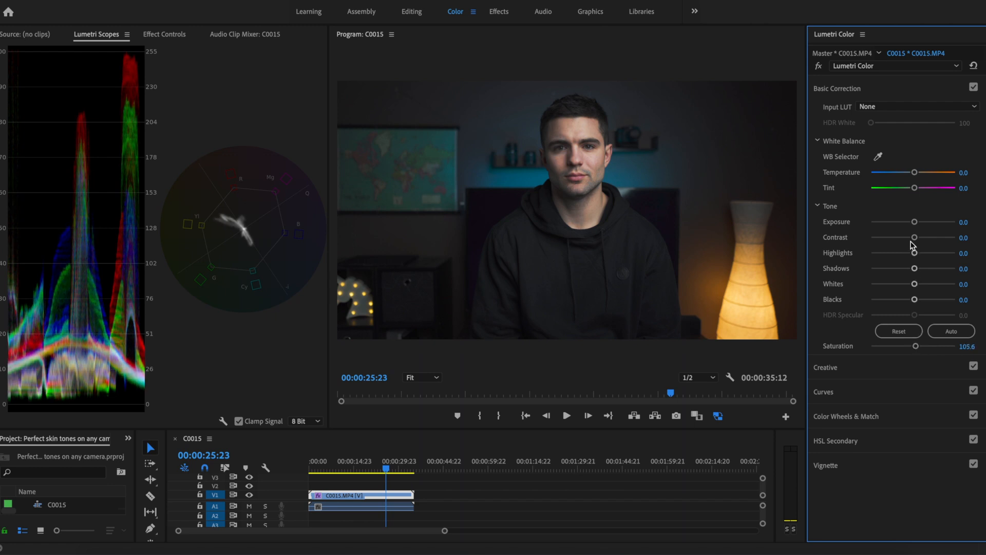
Step: Warm the white balance to temperature 2.8 with tint 1.4 toward magenta
{"action": "left_click_drag", "start_coordinate": [914, 173], "coordinate": [915, 173]}
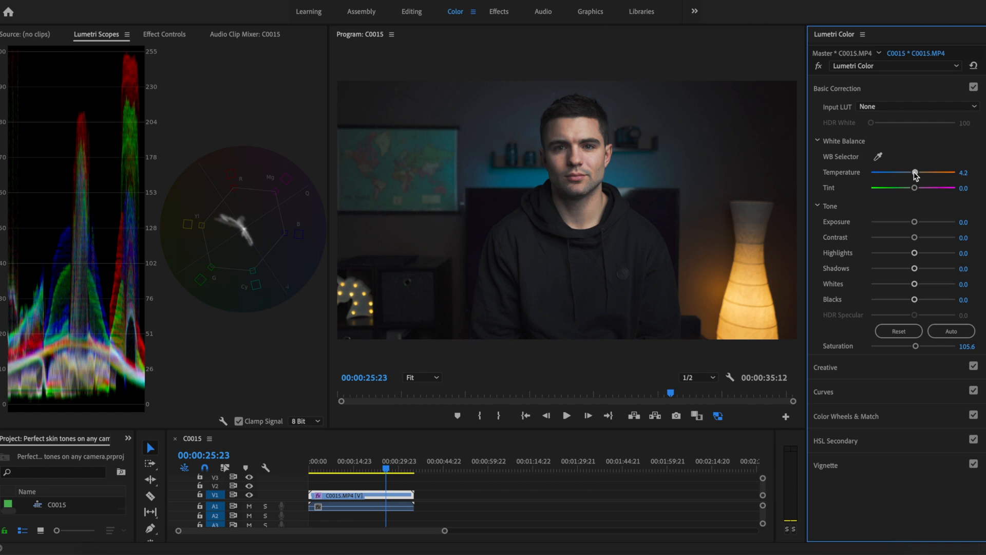
{"action": "left_click_drag", "start_coordinate": [915, 173], "coordinate": [914, 173]}
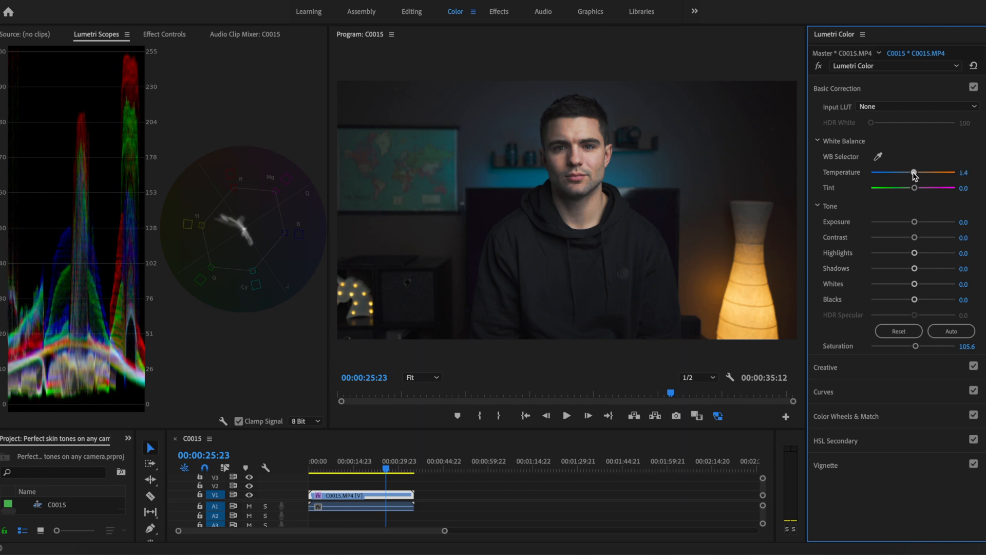
{"action": "left_click_drag", "start_coordinate": [914, 172], "coordinate": [915, 173]}
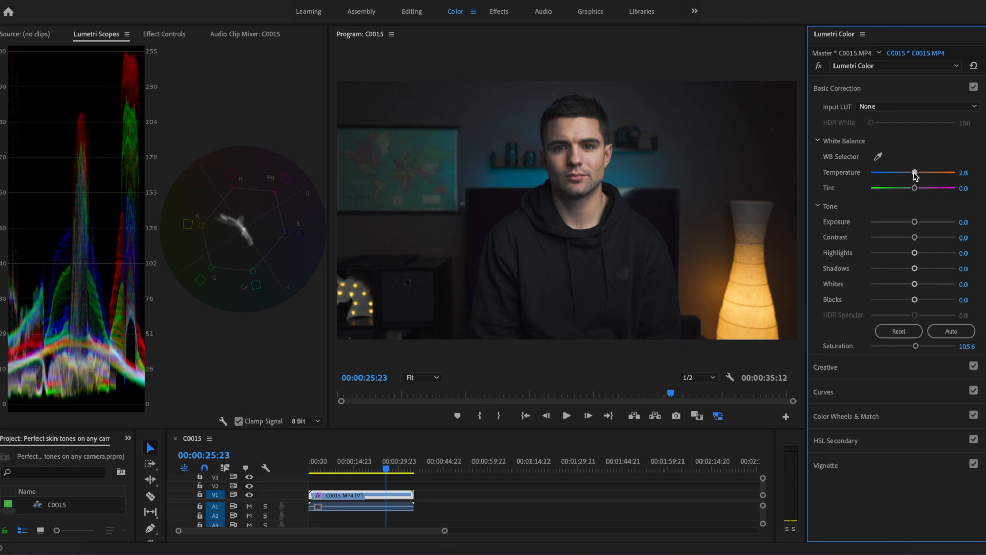
{"action": "left_click_drag", "start_coordinate": [931, 188], "coordinate": [911, 188]}
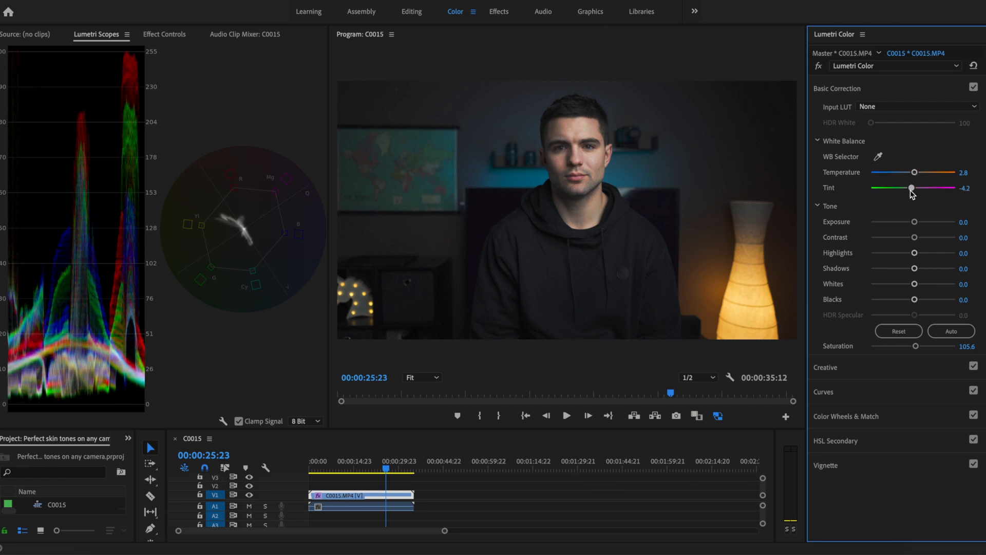
{"action": "left_click_drag", "start_coordinate": [911, 188], "coordinate": [916, 188]}
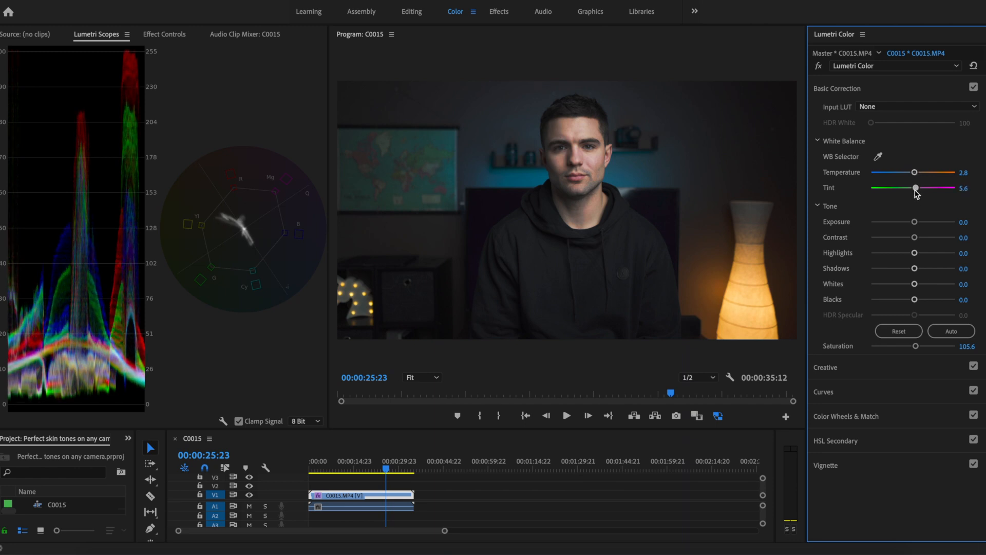
{"action": "left_click_drag", "start_coordinate": [918, 187], "coordinate": [914, 187]}
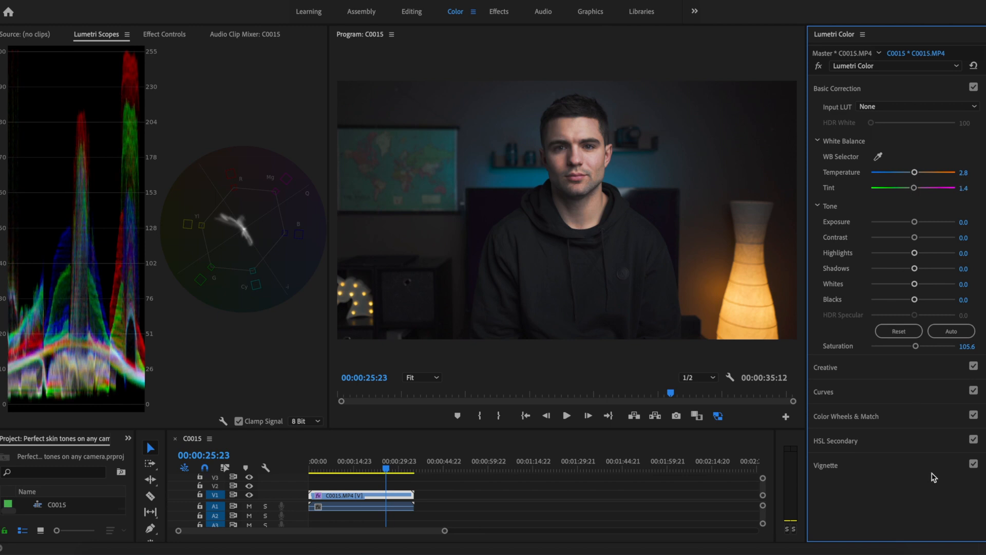
{"action": "mouse_move", "coordinate": [639, 298]}
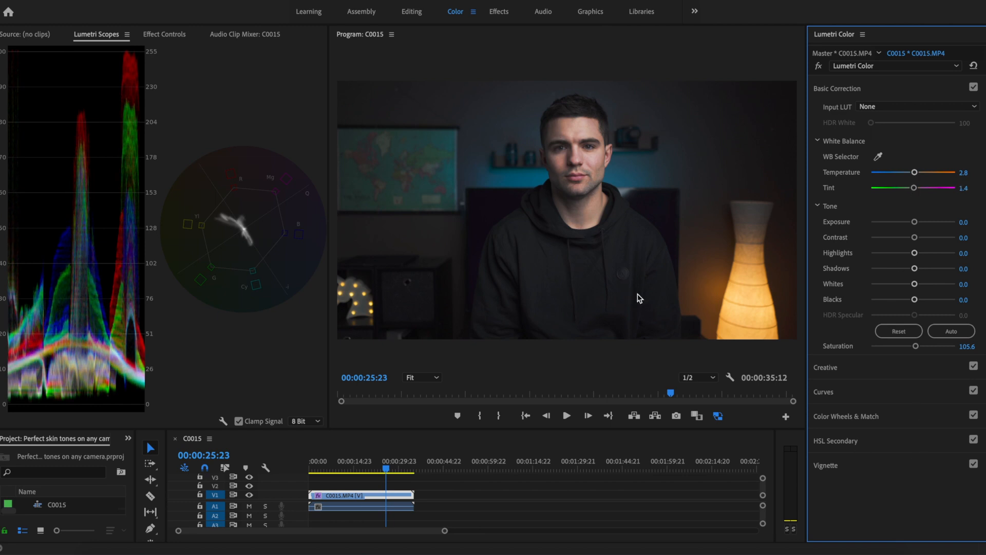
{"action": "mouse_move", "coordinate": [225, 230]}
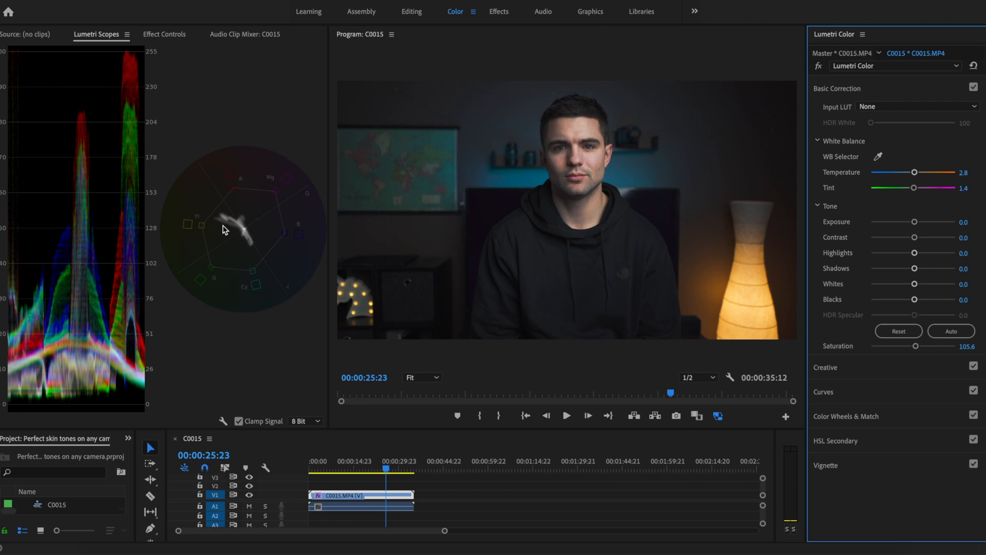
{"action": "mouse_move", "coordinate": [228, 204]}
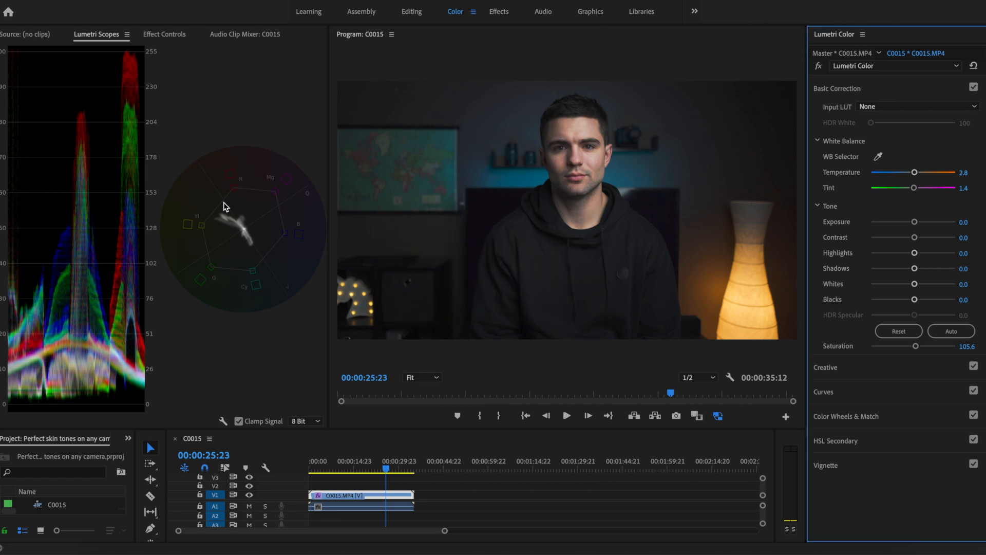
{"action": "mouse_move", "coordinate": [235, 224]}
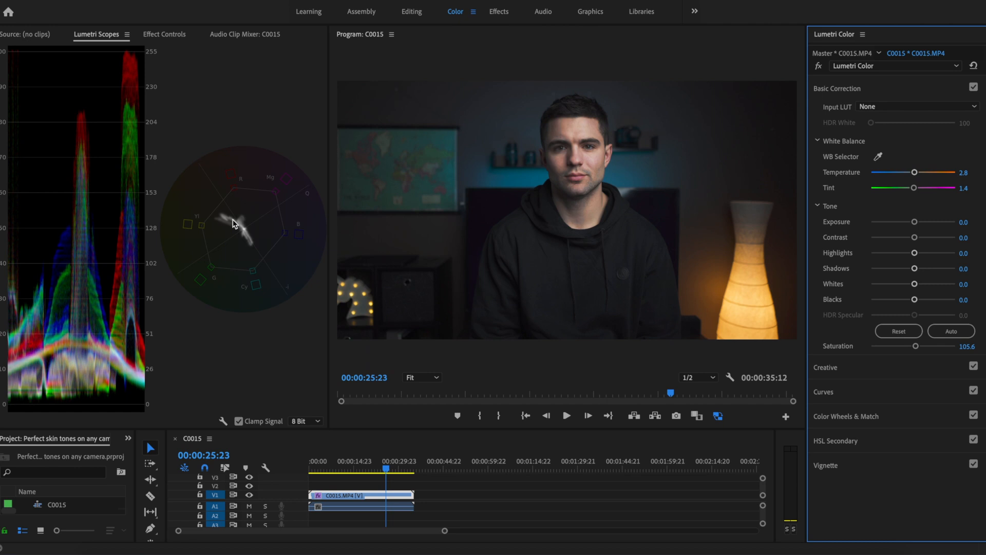
{"action": "mouse_move", "coordinate": [226, 224]}
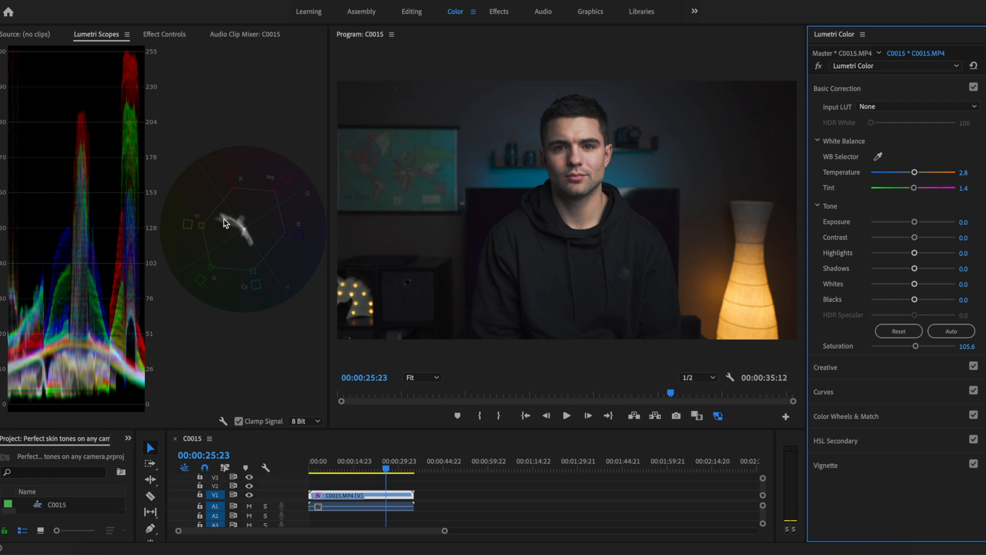
{"action": "mouse_move", "coordinate": [237, 254]}
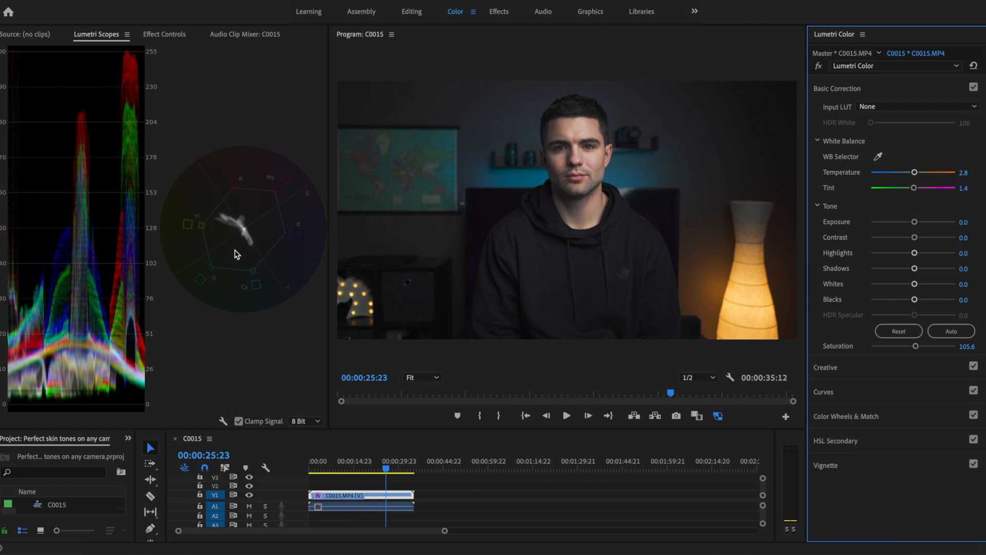
{"action": "mouse_move", "coordinate": [229, 252]}
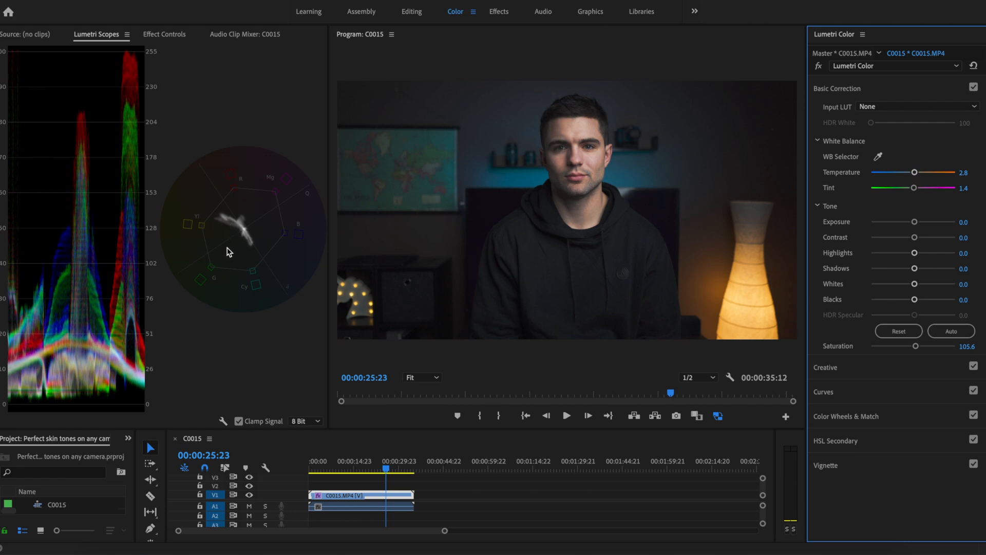
{"action": "mouse_move", "coordinate": [580, 327]}
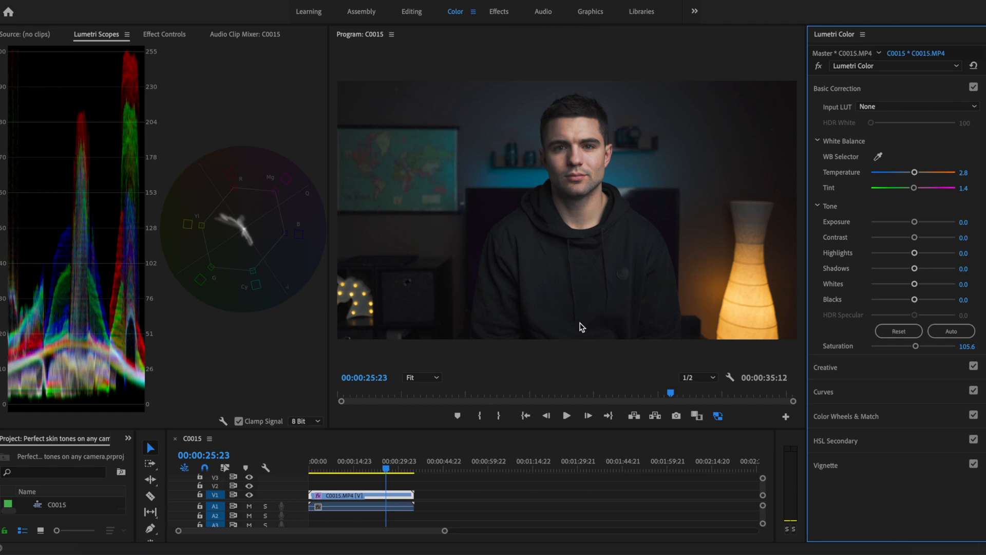
{"action": "mouse_move", "coordinate": [816, 77]}
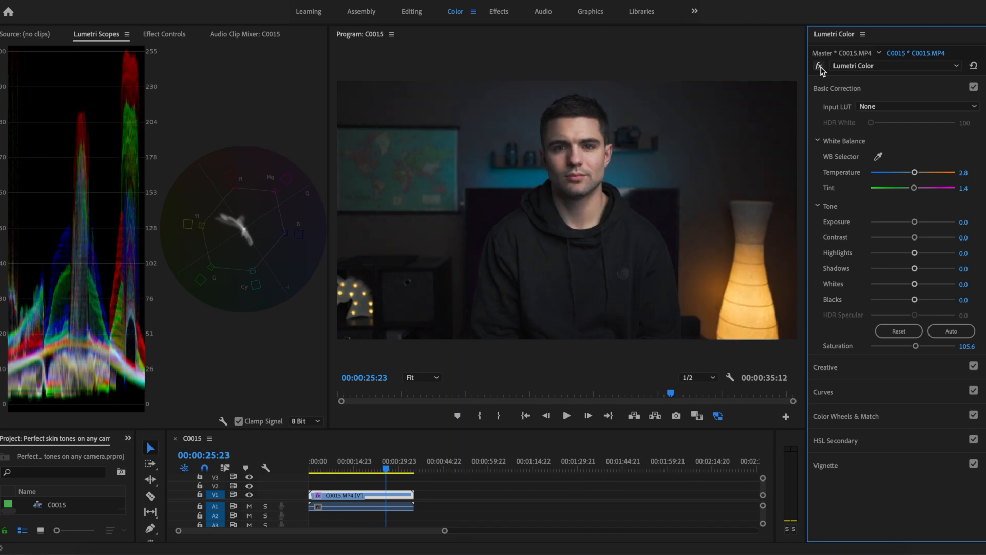
{"action": "mouse_move", "coordinate": [623, 161]}
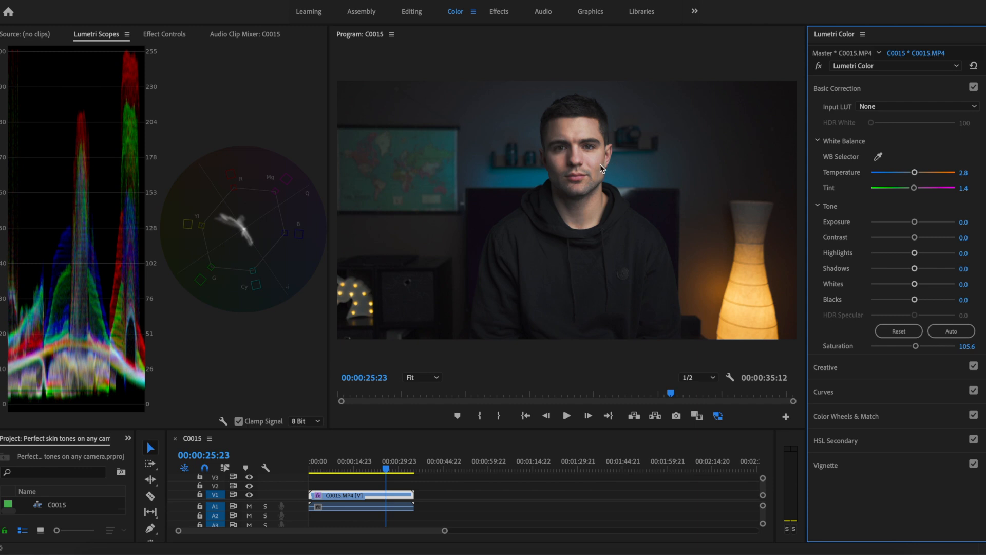
{"action": "mouse_move", "coordinate": [599, 168]}
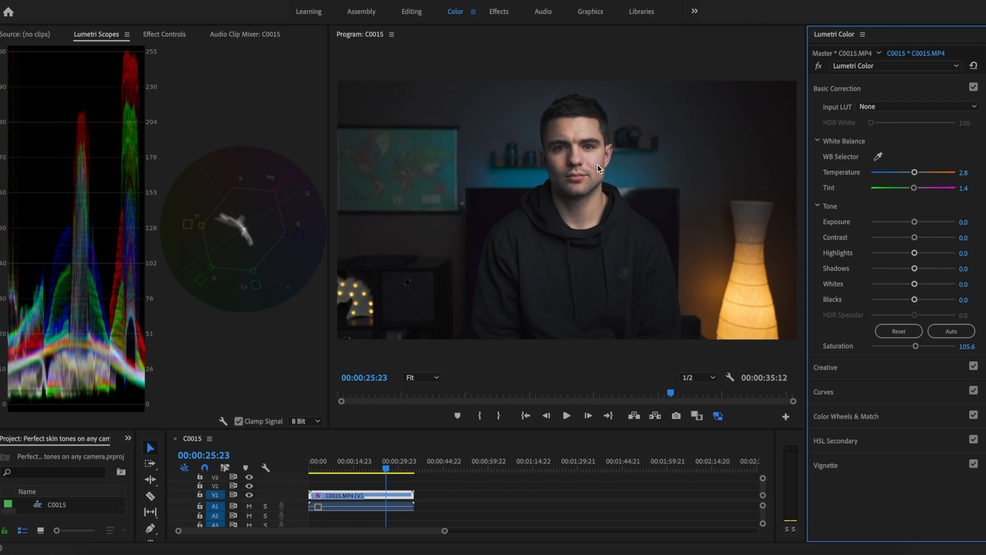
{"action": "mouse_move", "coordinate": [696, 175]}
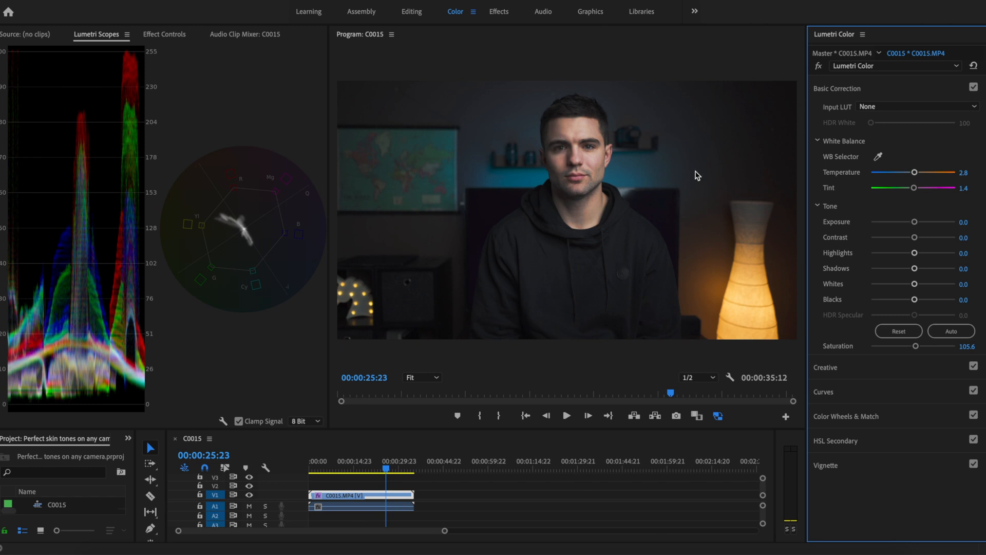
{"action": "mouse_move", "coordinate": [819, 66]}
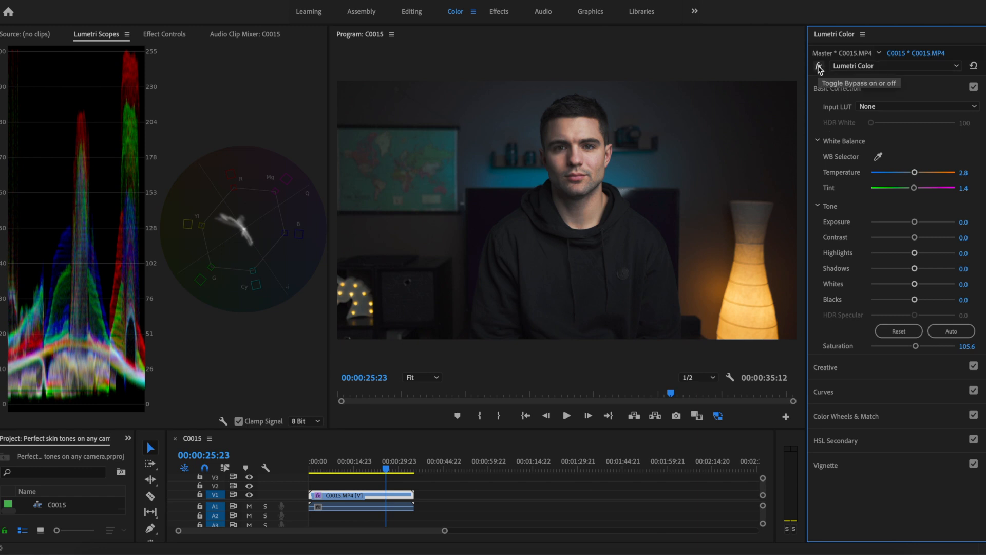